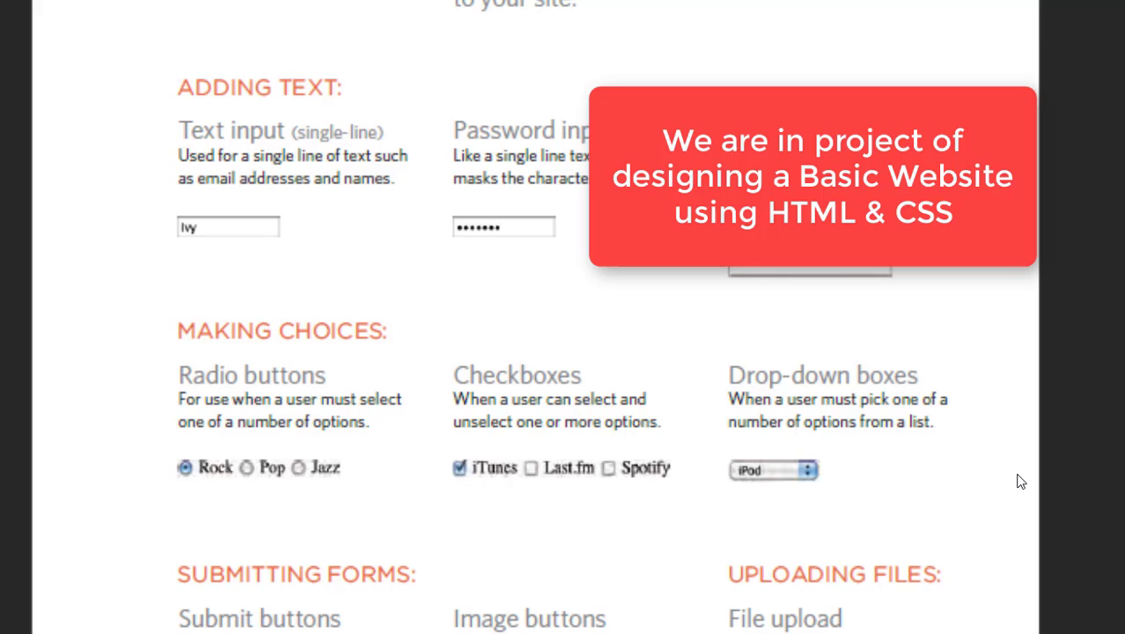
{"action": "mouse_move", "coordinate": [865, 482]}
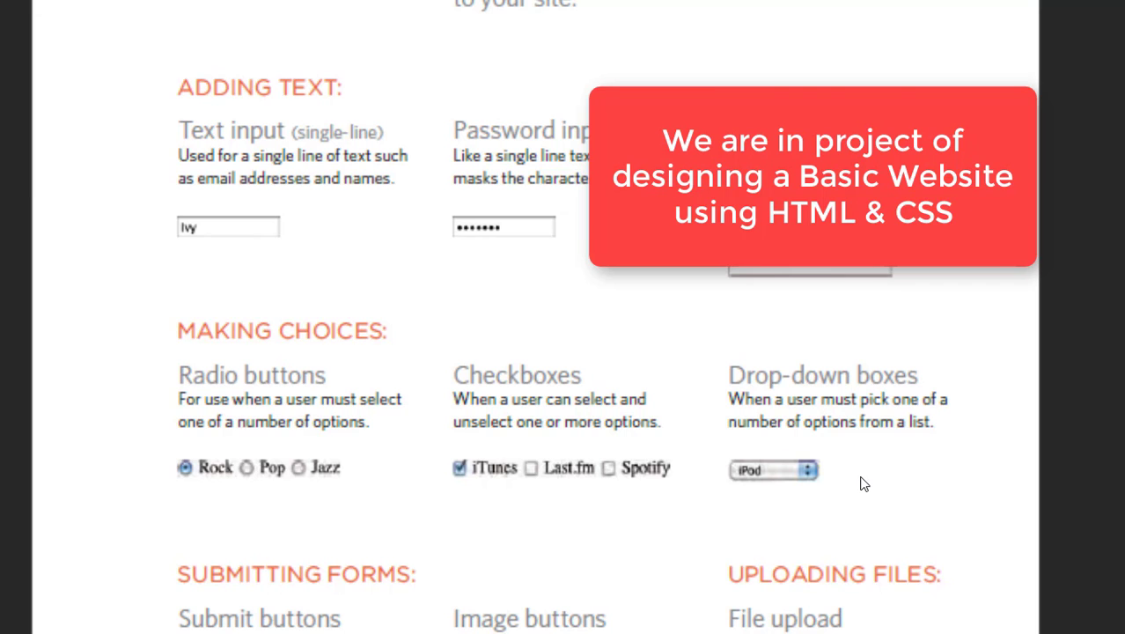
- Return to the abc.html source and select the spot after the fruits select element
{"action": "scroll", "scroll_direction": "down", "scroll_amount": 3}
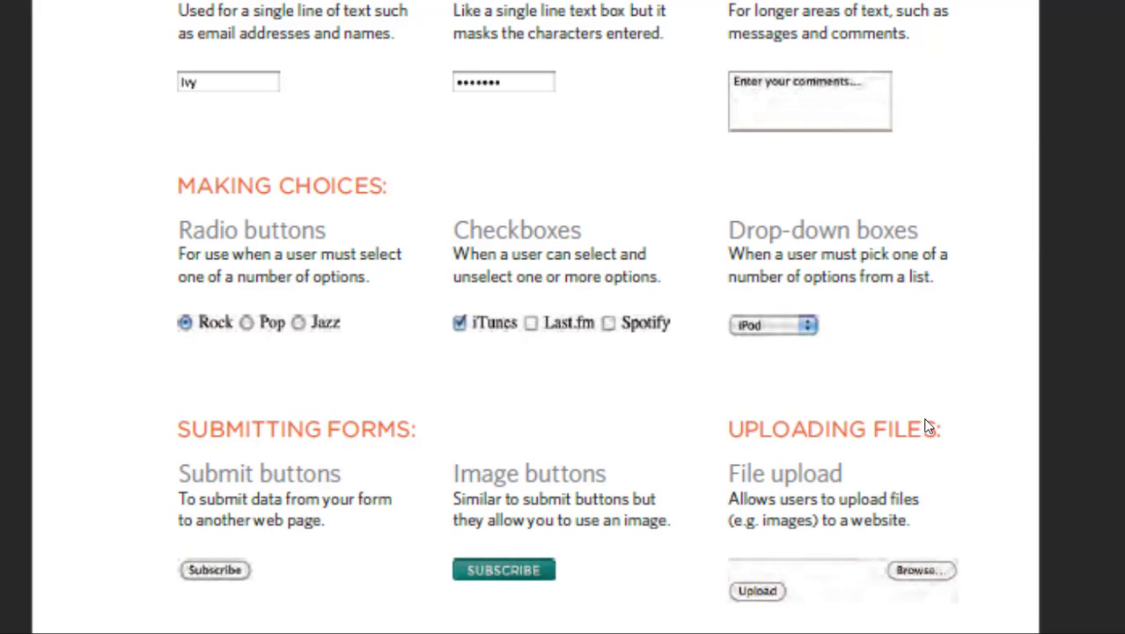
{"action": "mouse_move", "coordinate": [320, 527]}
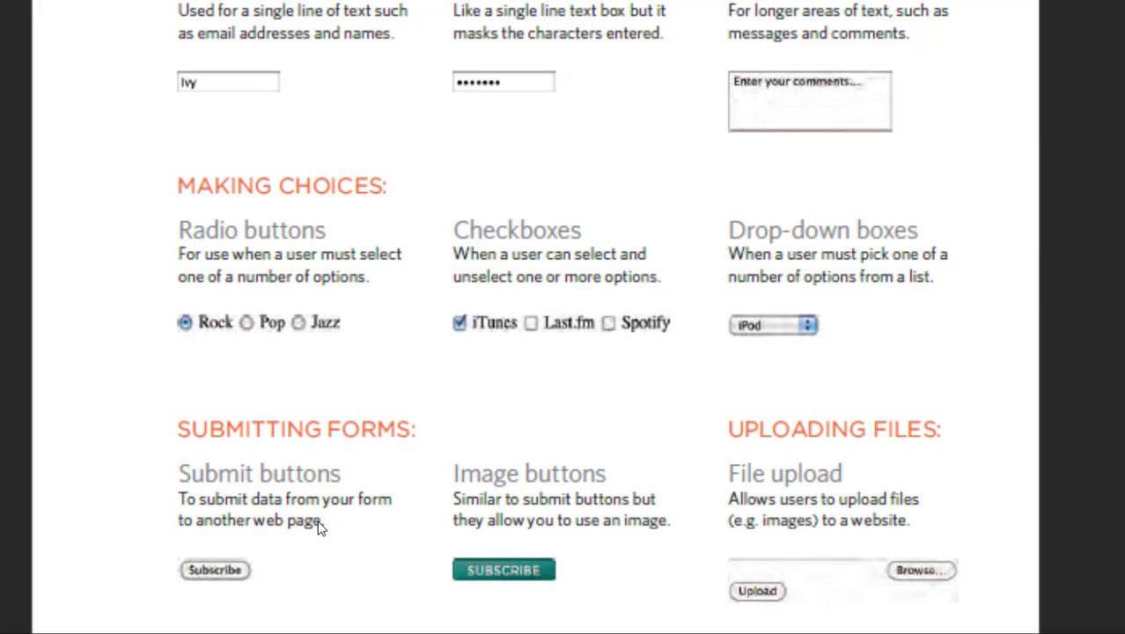
{"action": "mouse_move", "coordinate": [1010, 507]}
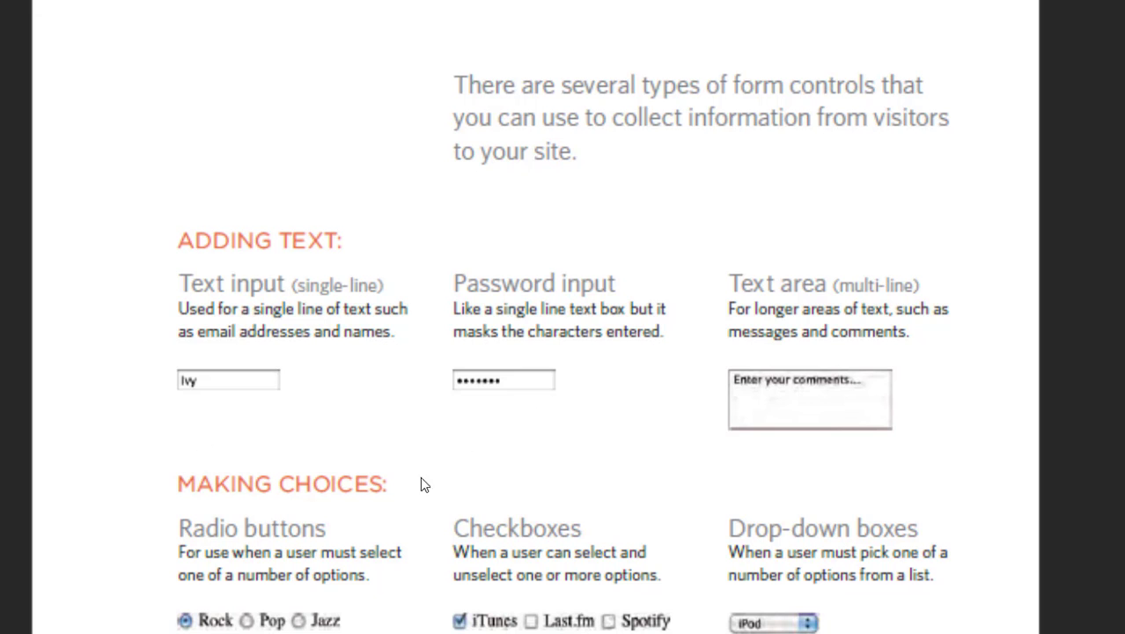
{"action": "scroll", "scroll_direction": "down", "scroll_amount": 3}
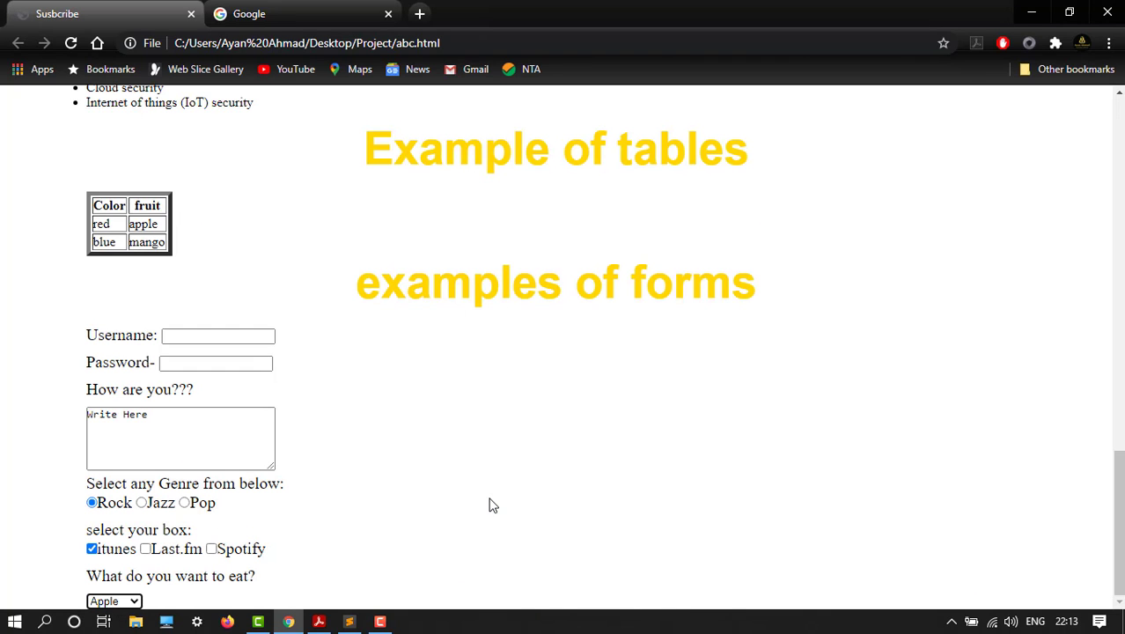
{"action": "mouse_move", "coordinate": [209, 373]}
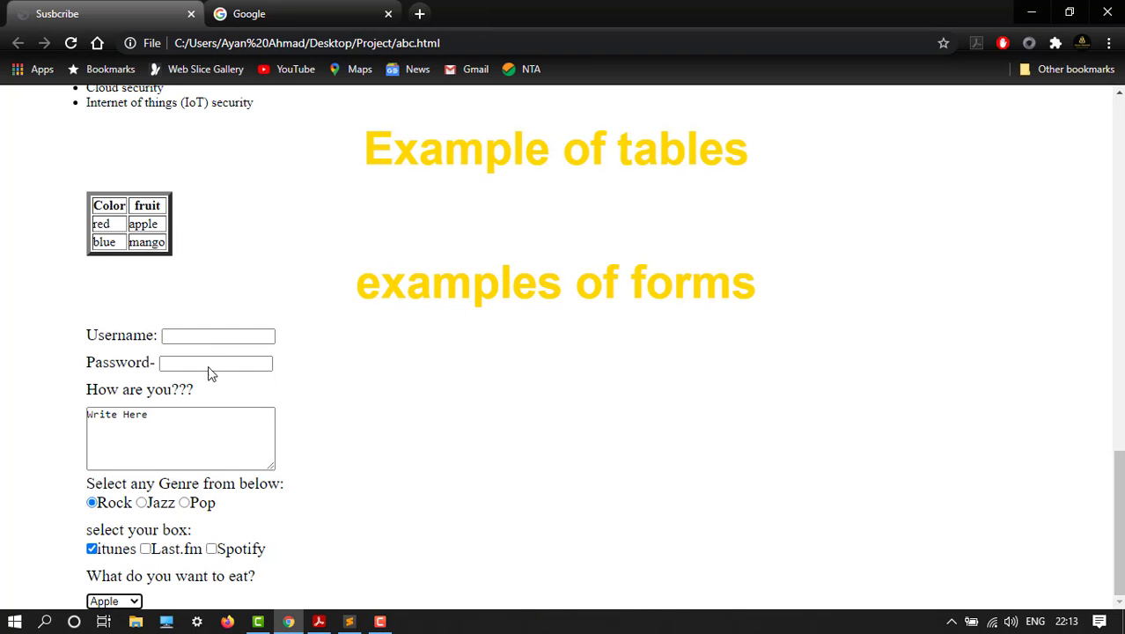
{"action": "mouse_move", "coordinate": [186, 605]}
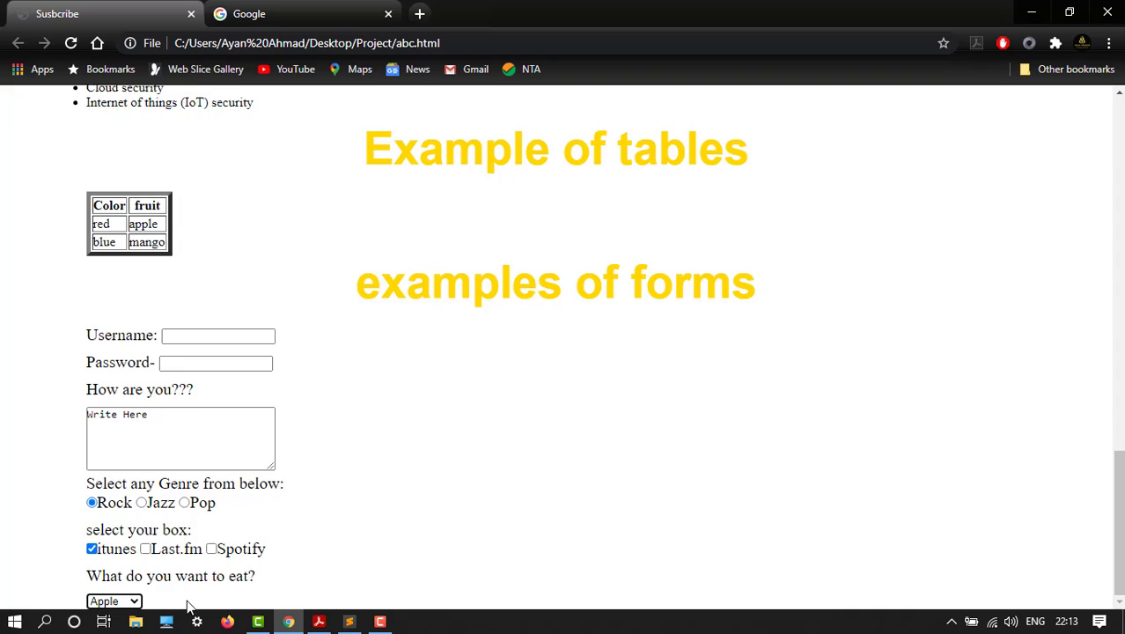
{"action": "mouse_move", "coordinate": [1093, 518]}
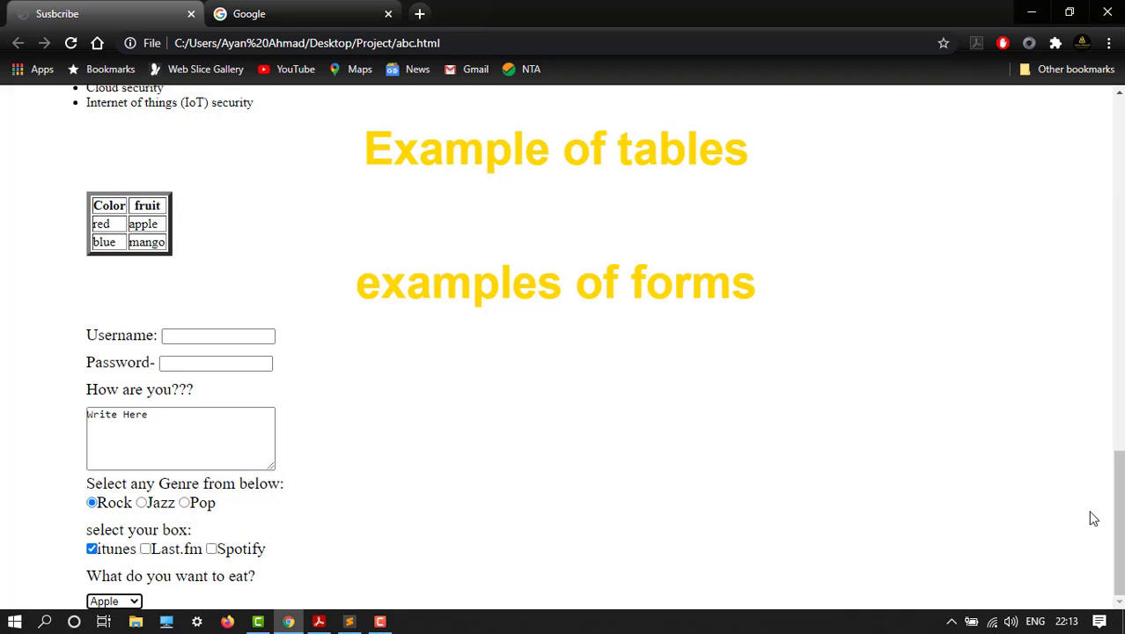
{"action": "mouse_move", "coordinate": [391, 537]}
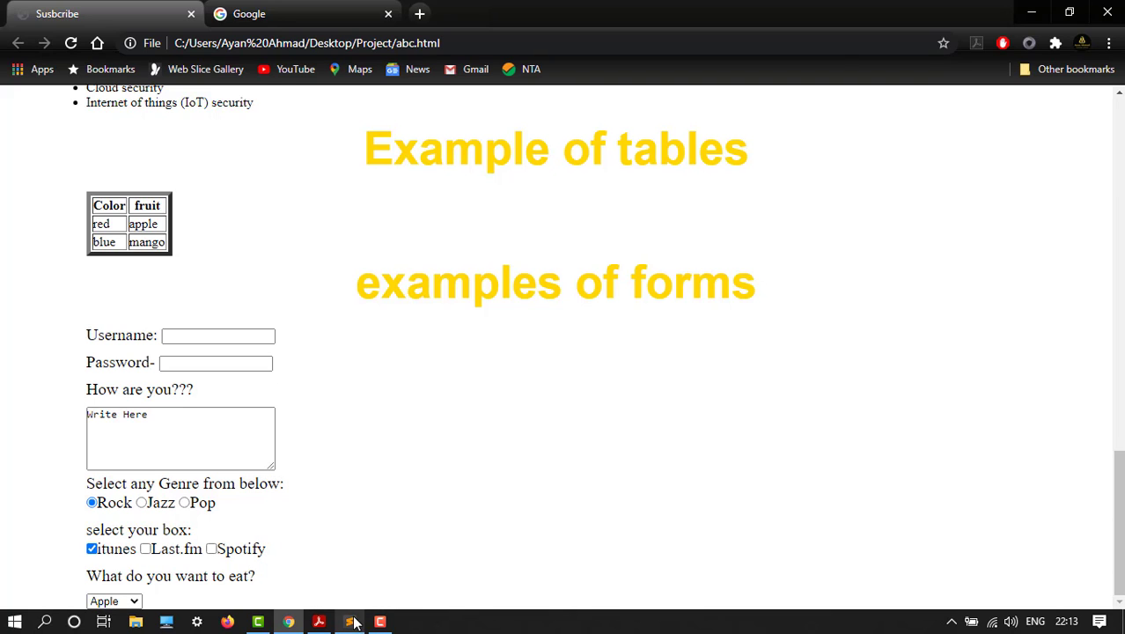
{"action": "left_click", "coordinate": [348, 621]}
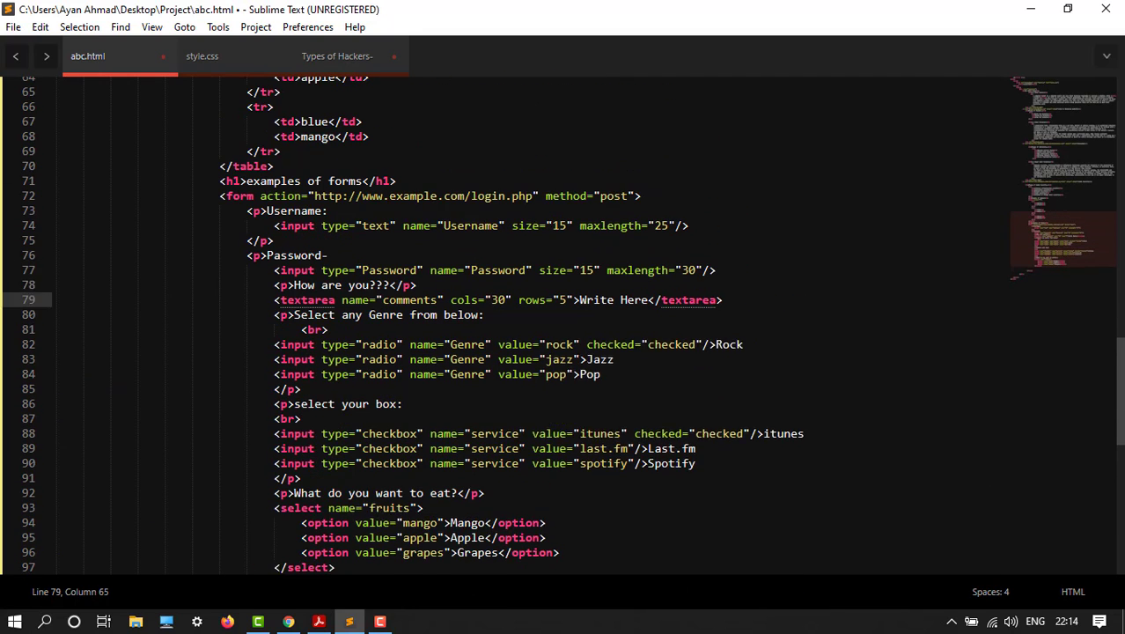
{"action": "scroll", "scroll_direction": "down", "scroll_amount": 3}
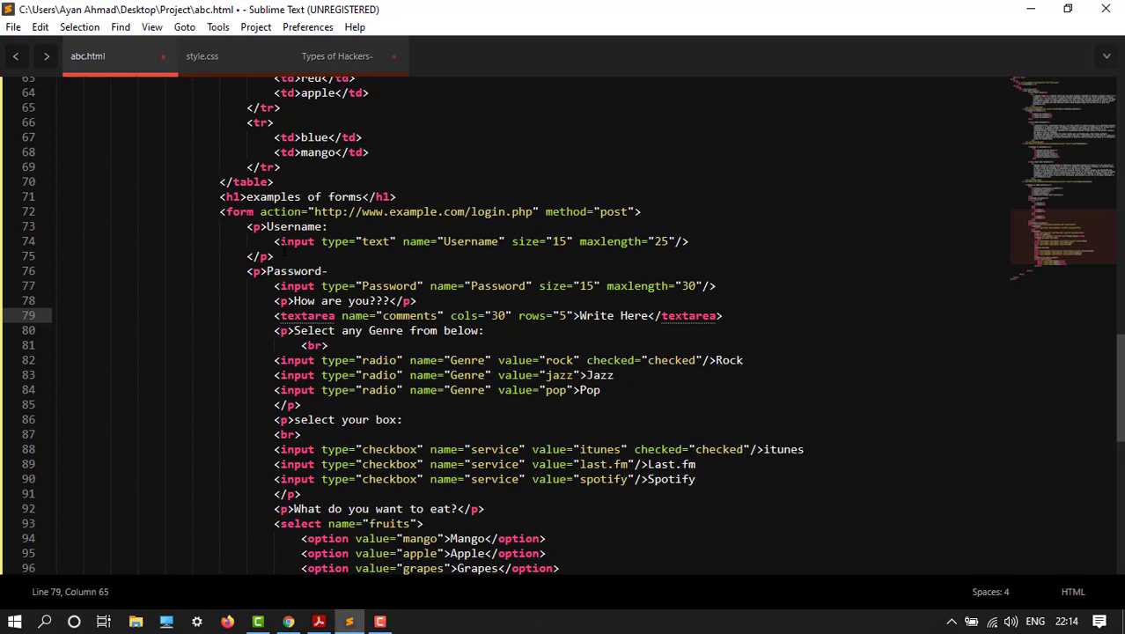
{"action": "double_click", "coordinate": [413, 211]}
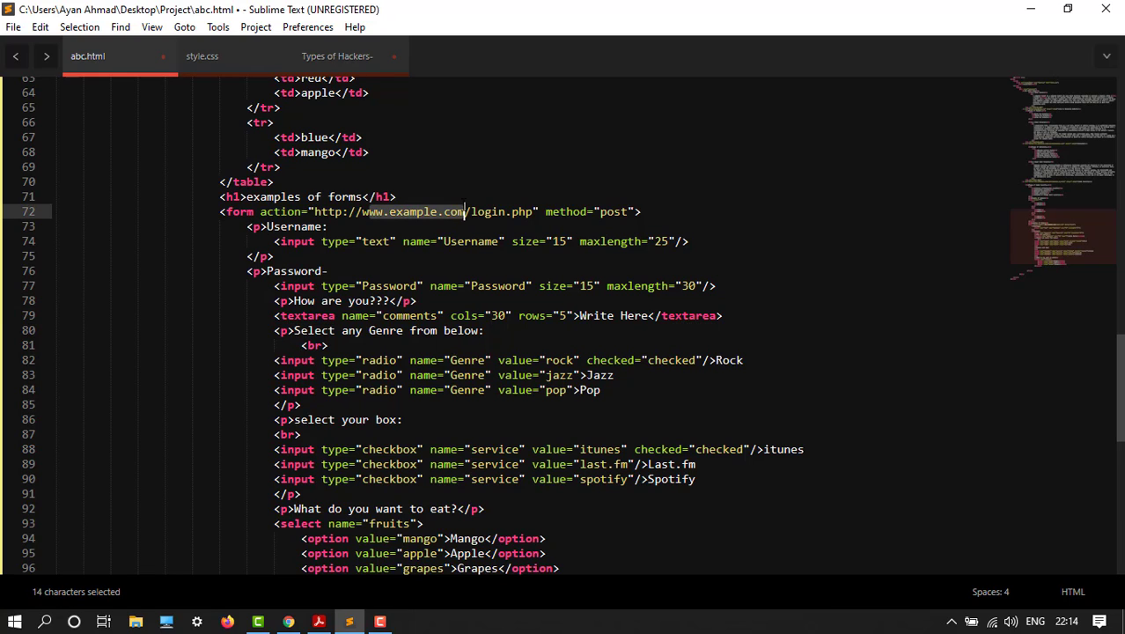
{"action": "left_click_drag", "start_coordinate": [466, 212], "coordinate": [676, 218]}
{"action": "type", "text": "<p></p>"}
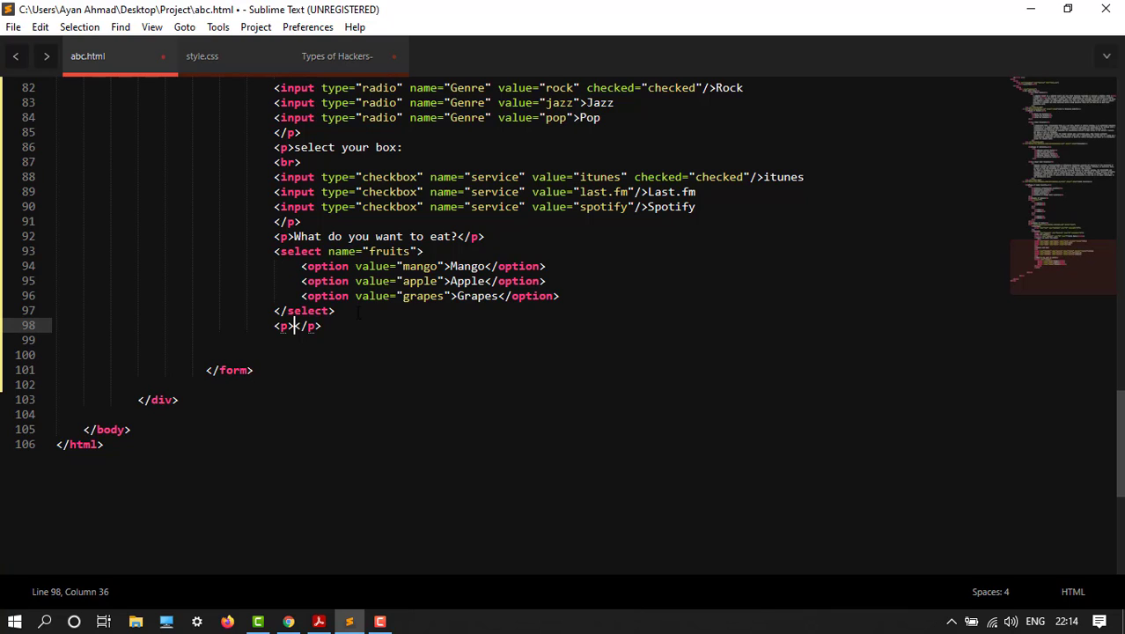
- Add the paragraph "Upload your song in mp3 format" with a fresh line below it
{"action": "type", "text": "Uload"}
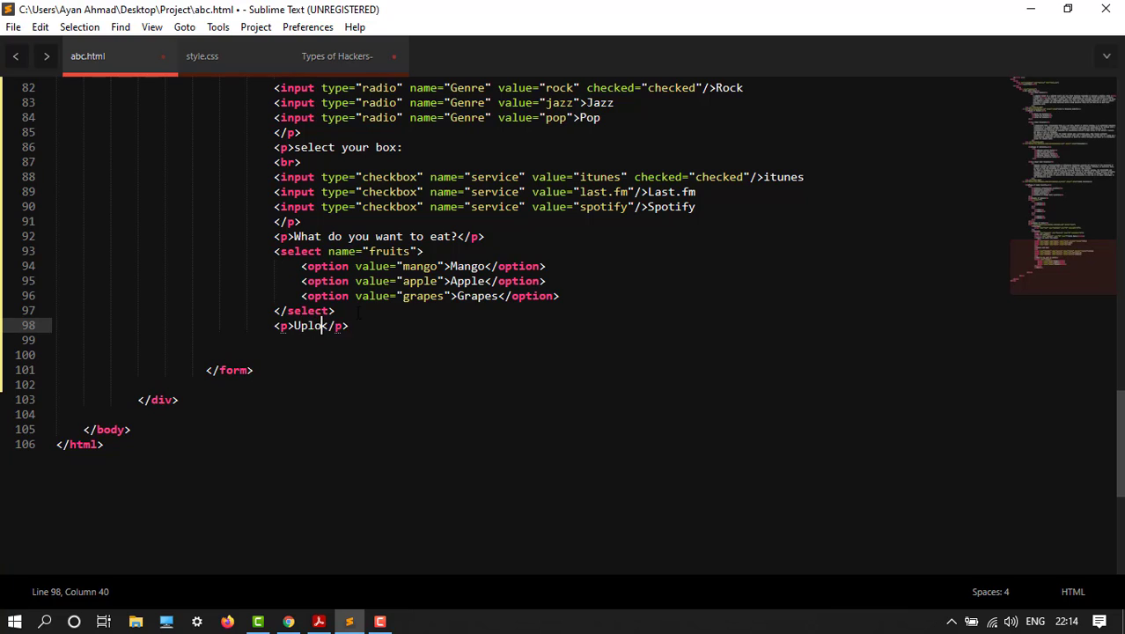
{"action": "type", "text": "ad your sonn"}
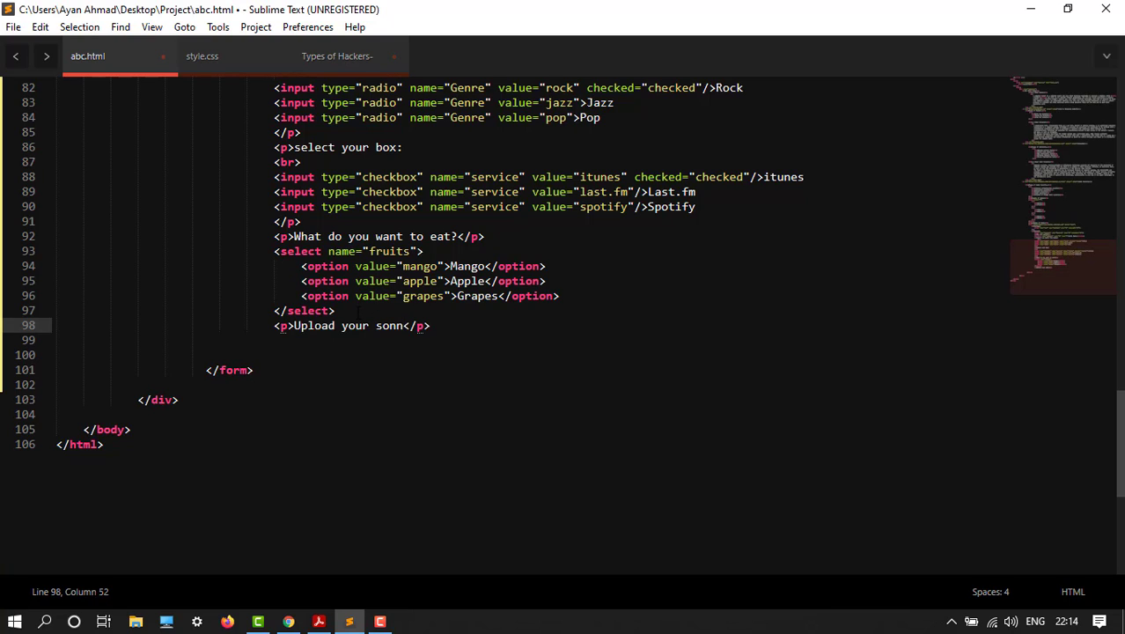
{"action": "type", "text": "in mp3"}
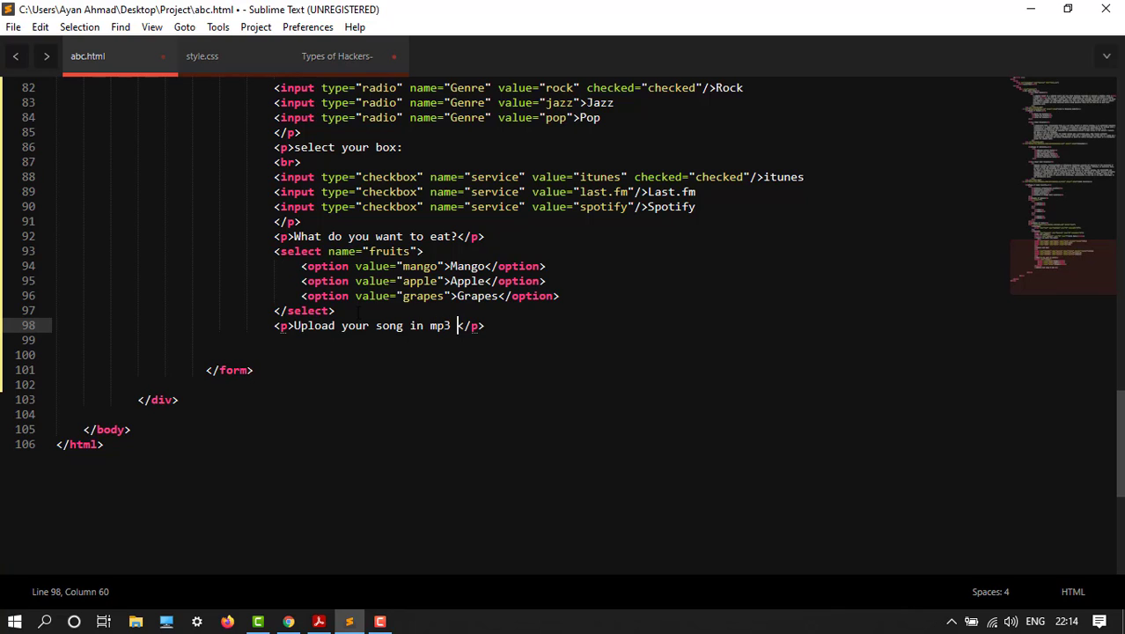
{"action": "type", "text": "forat"}
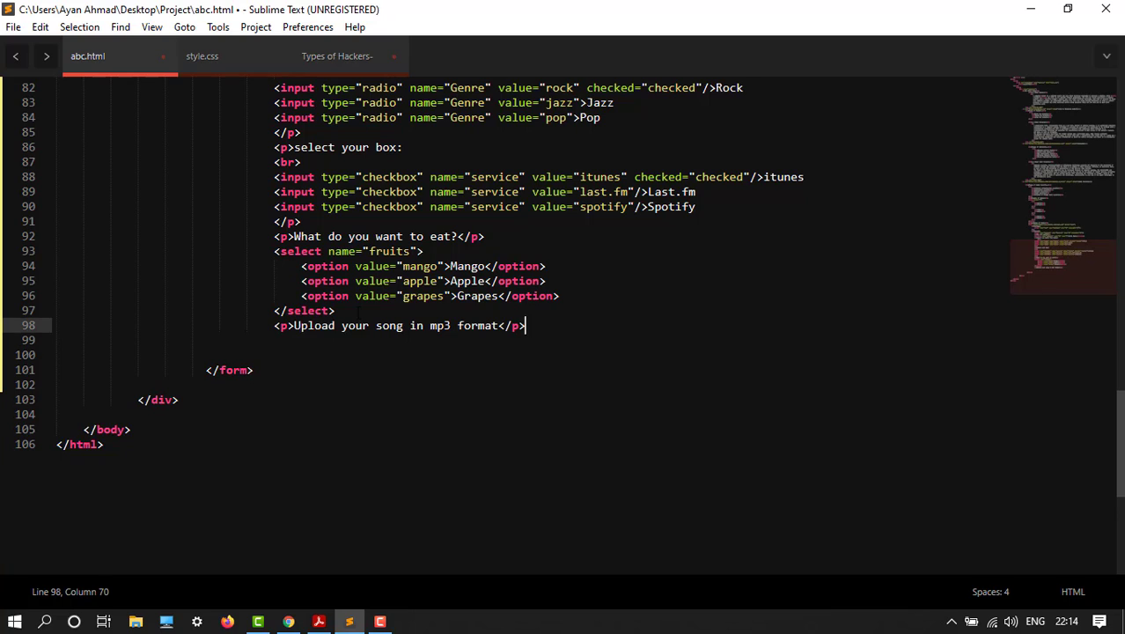
{"action": "key", "text": "enter"}
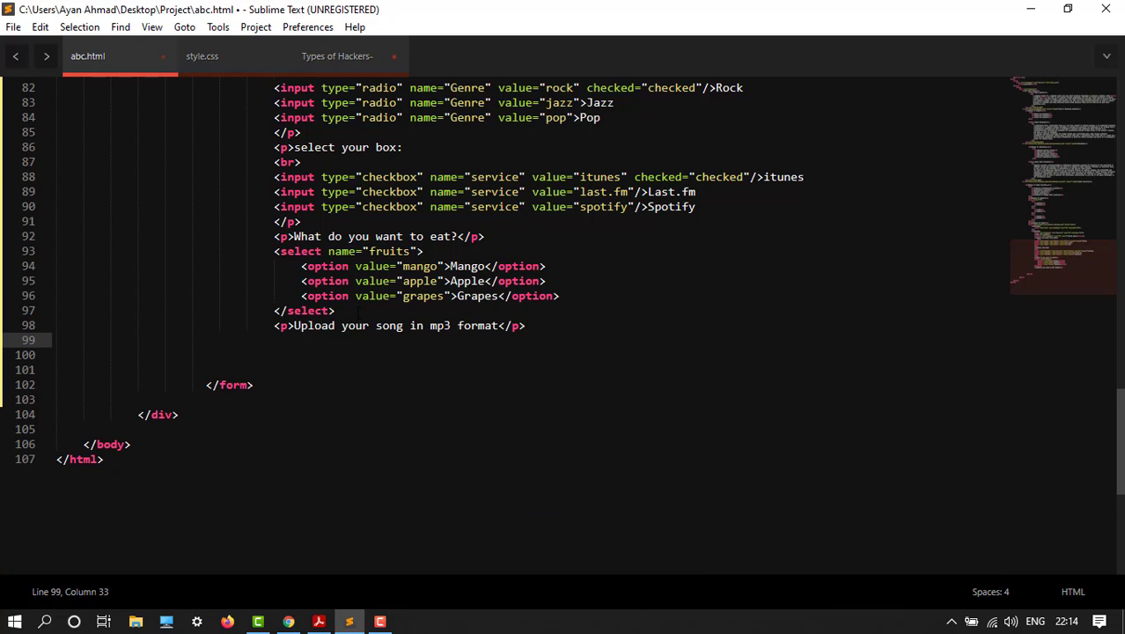
- Add a file input named user-song followed by a line break
{"action": "type", "text": "<input type=\"\" name=\"\">"}
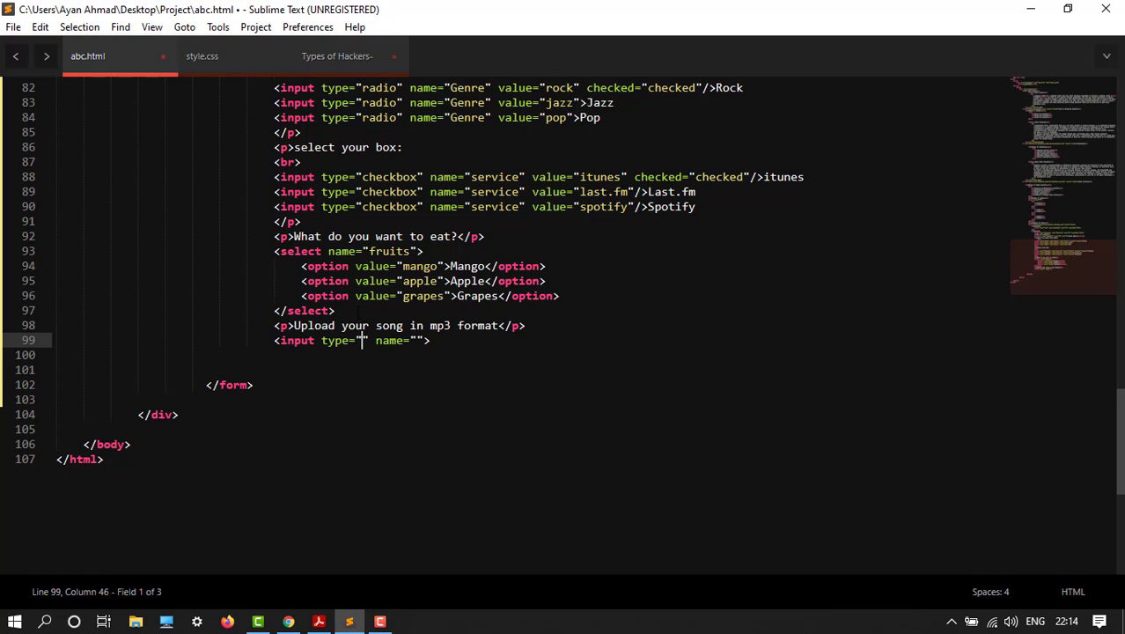
{"action": "type", "text": "file"}
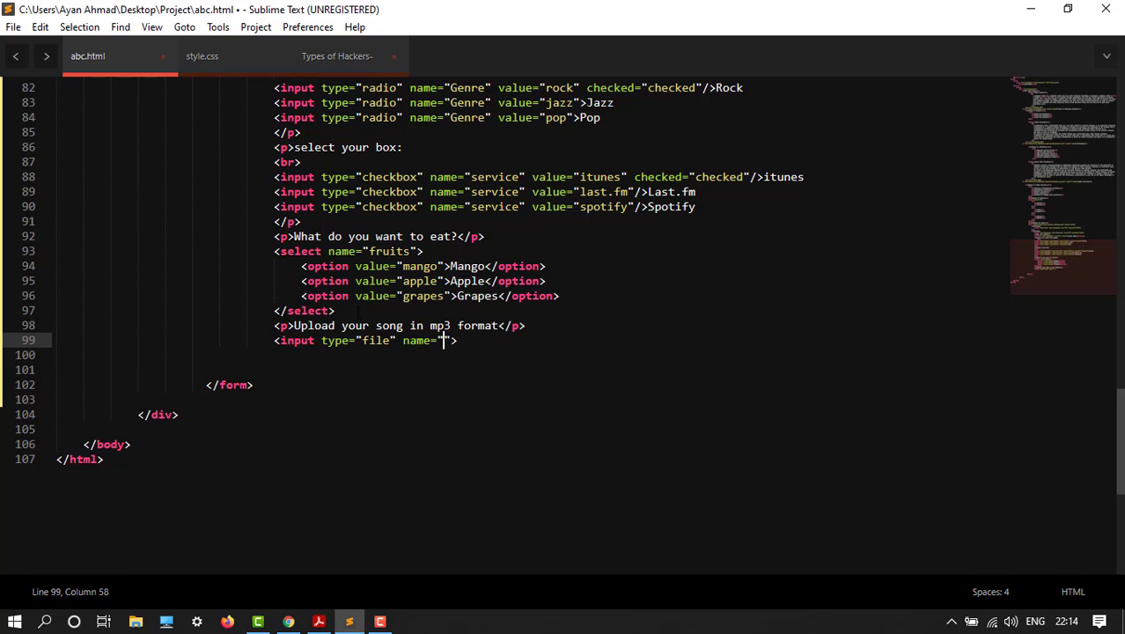
{"action": "type", "text": "user"}
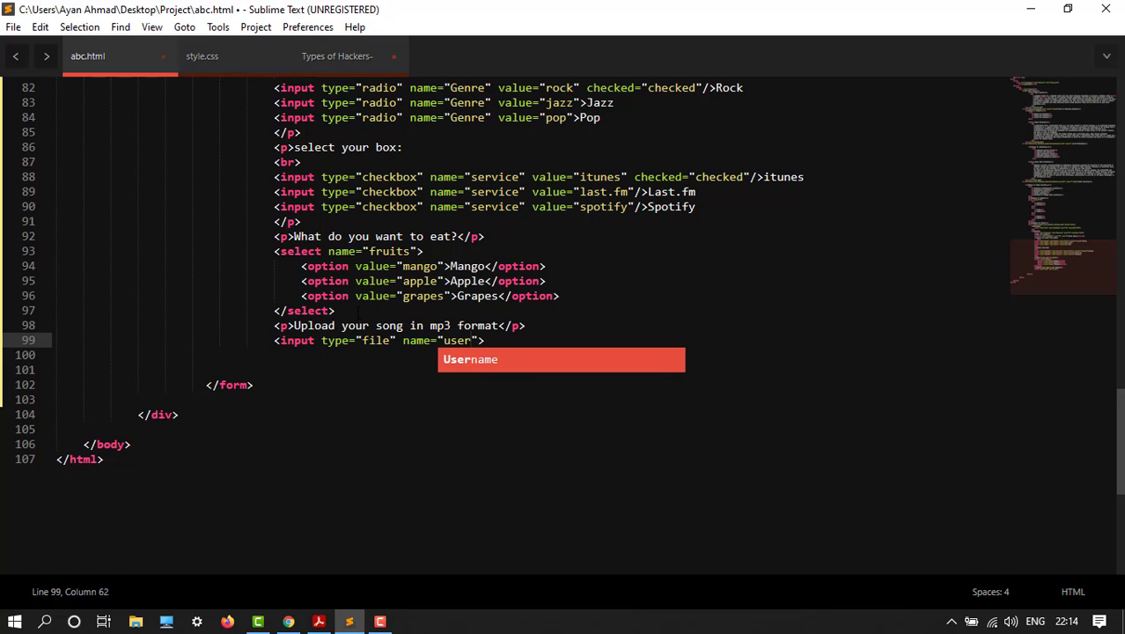
{"action": "type", "text": "-song"}
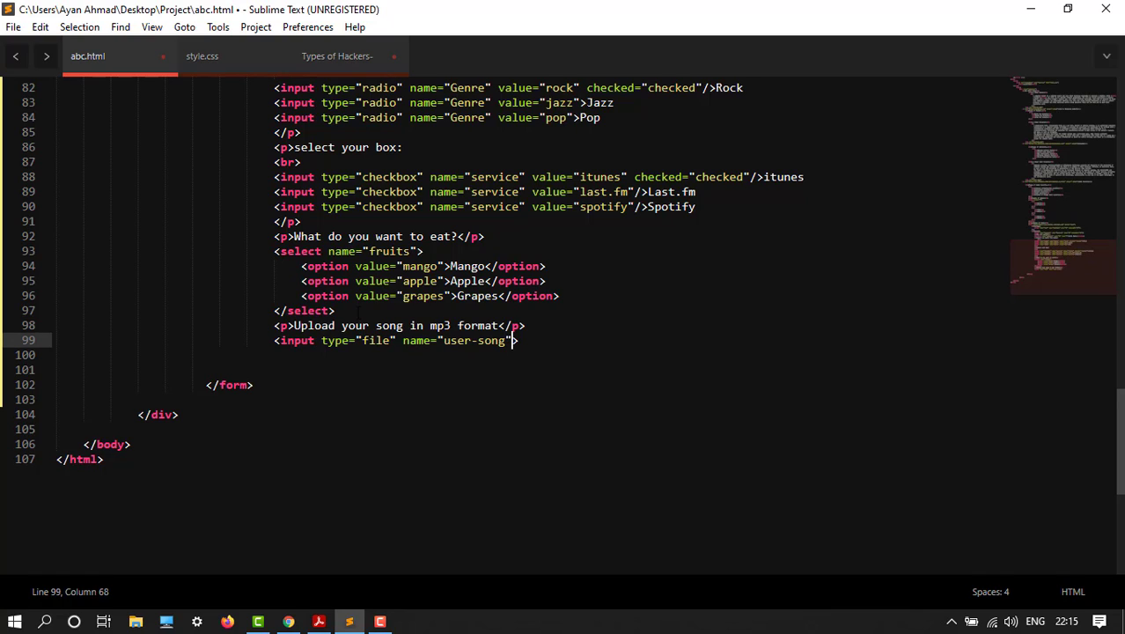
{"action": "type", "text": "/>"}
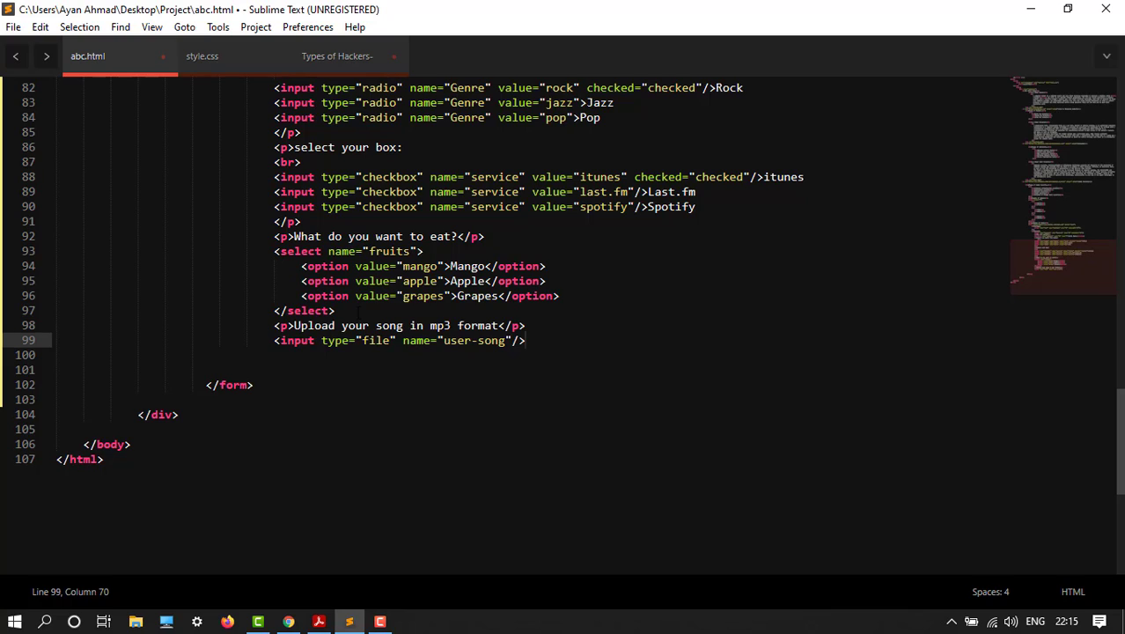
{"action": "type", "text": "<>"}
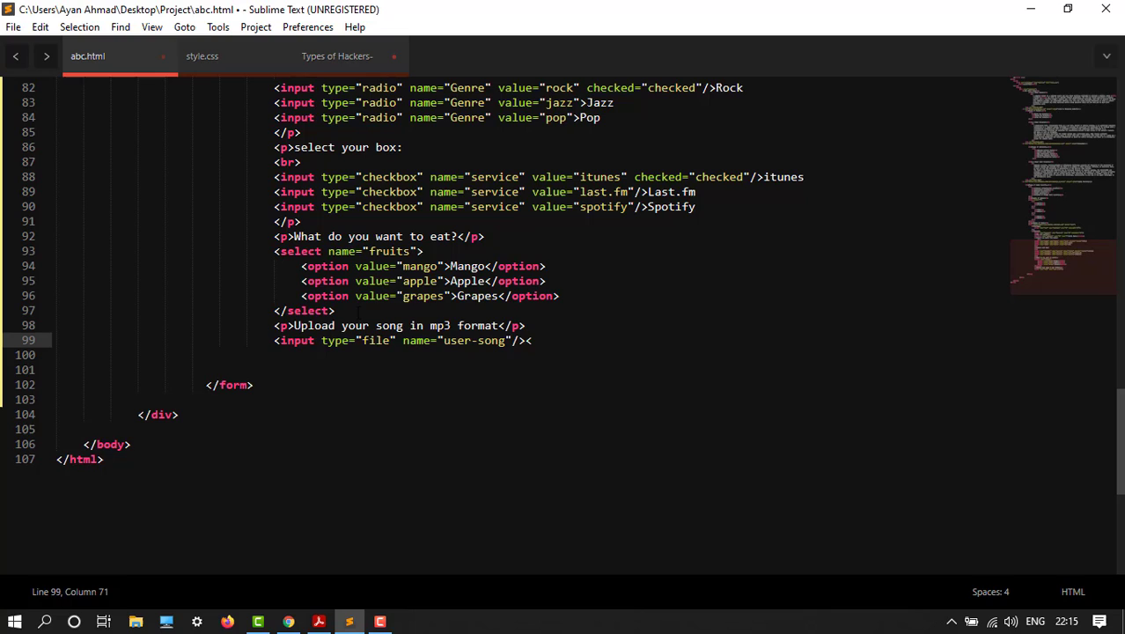
{"action": "type", "text": "<br>"}
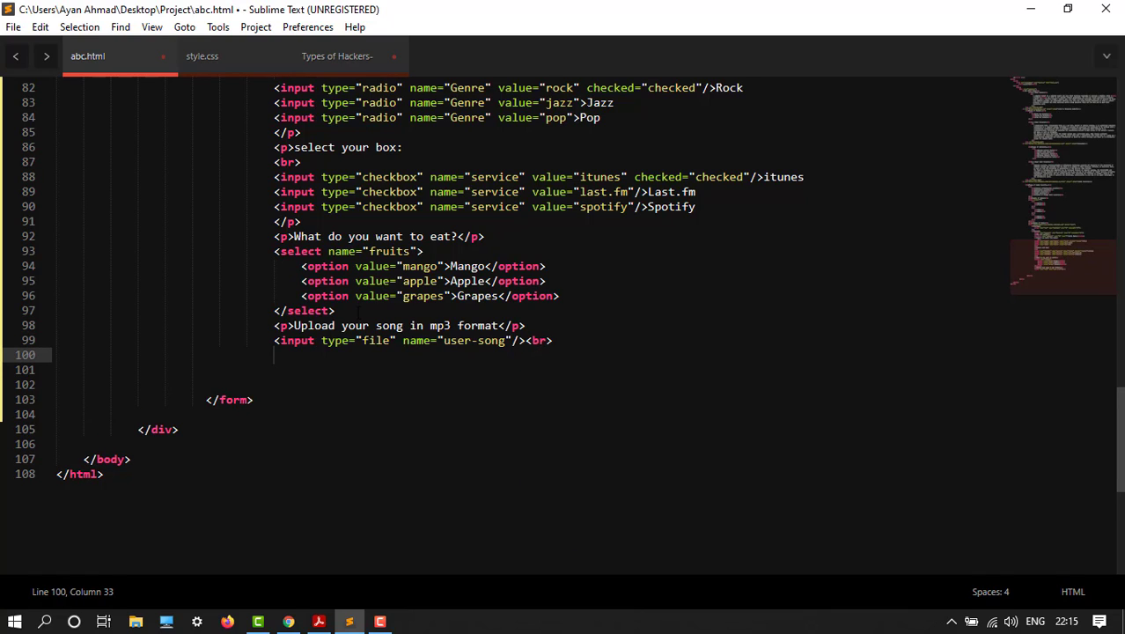
- Add a submit input named Upload and save abc.html
{"action": "type", "text": "<"}
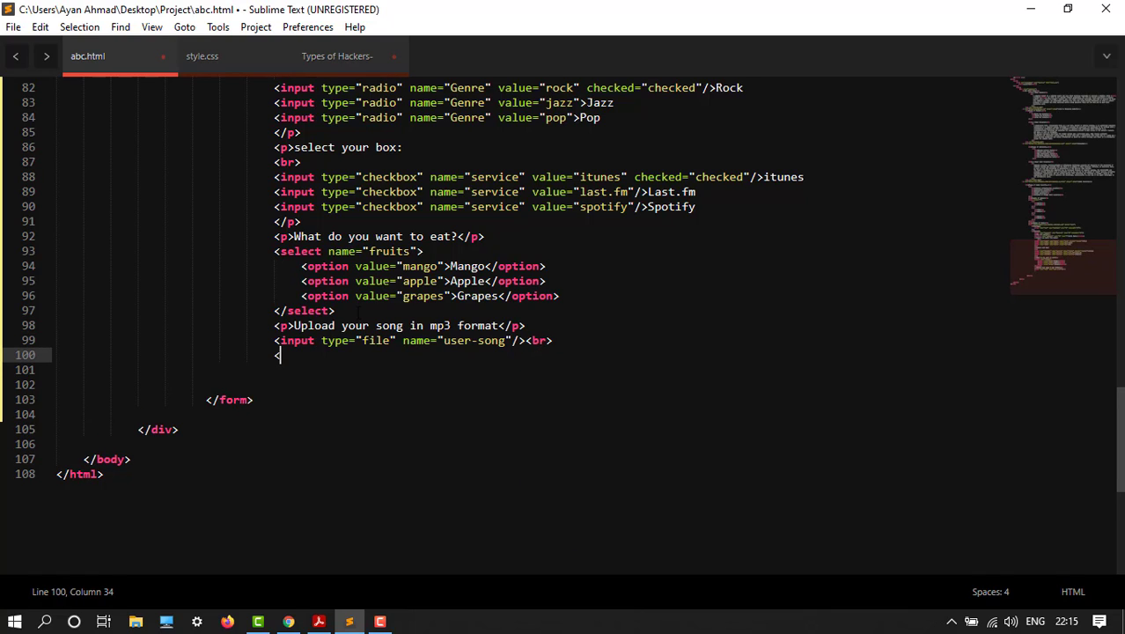
{"action": "type", "text": "input type=\"\" name=\"\">"}
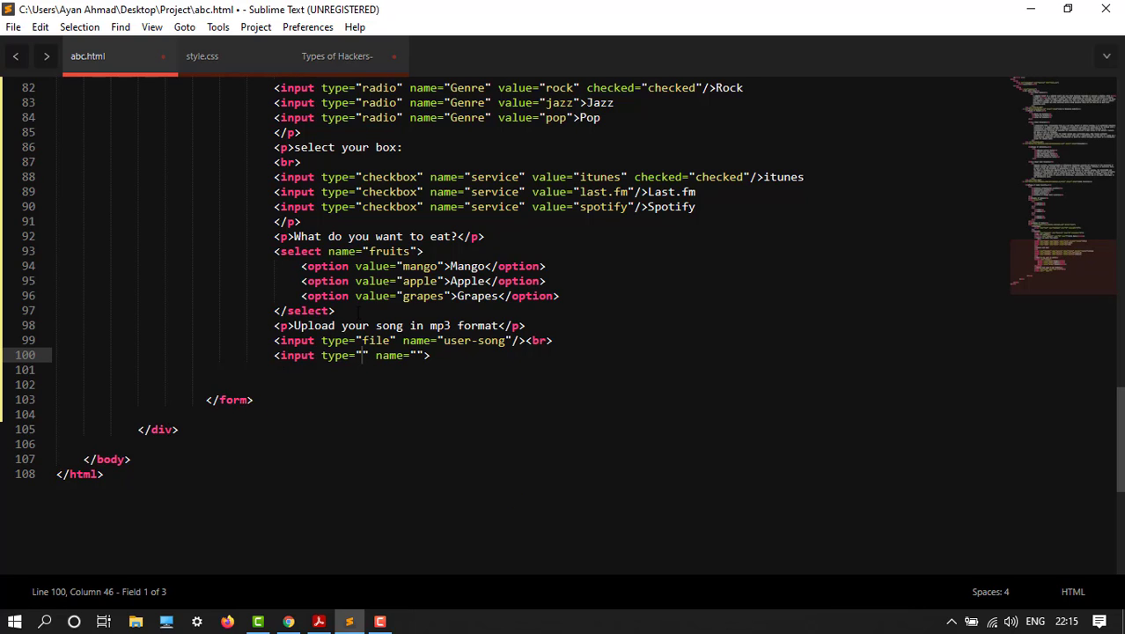
{"action": "type", "text": "submit"}
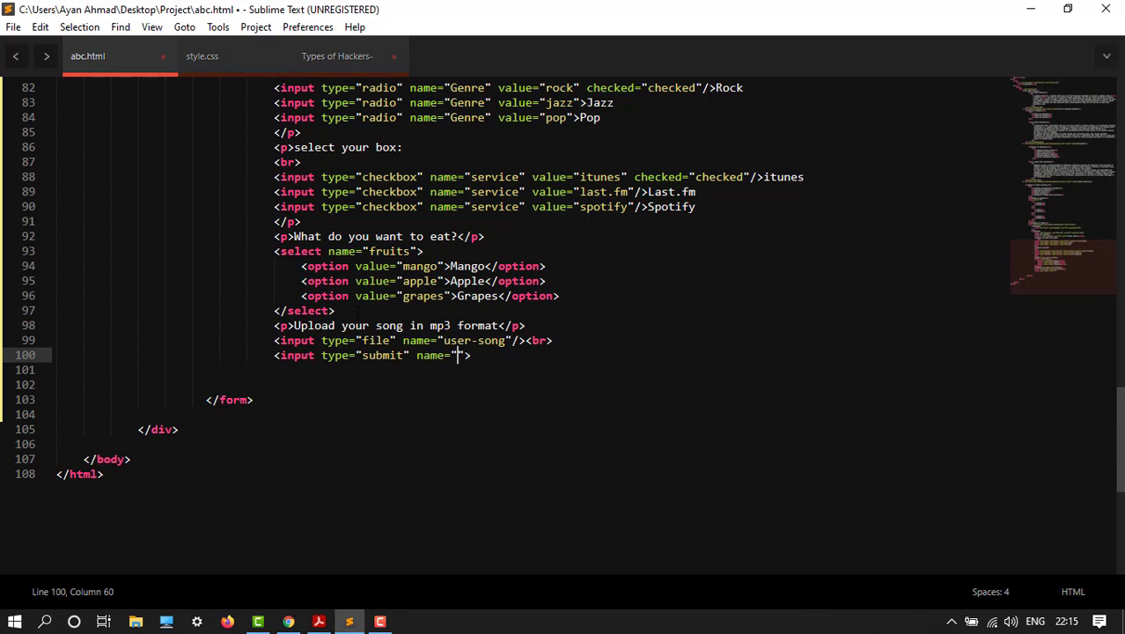
{"action": "type", "text": "Up"}
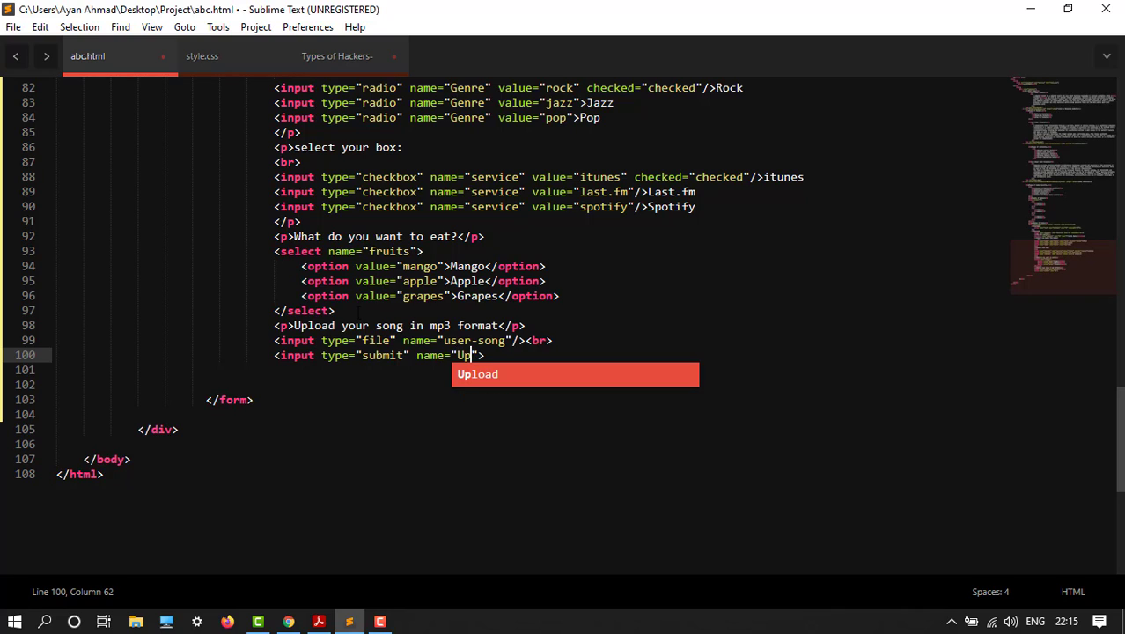
{"action": "key", "text": "Tab"}
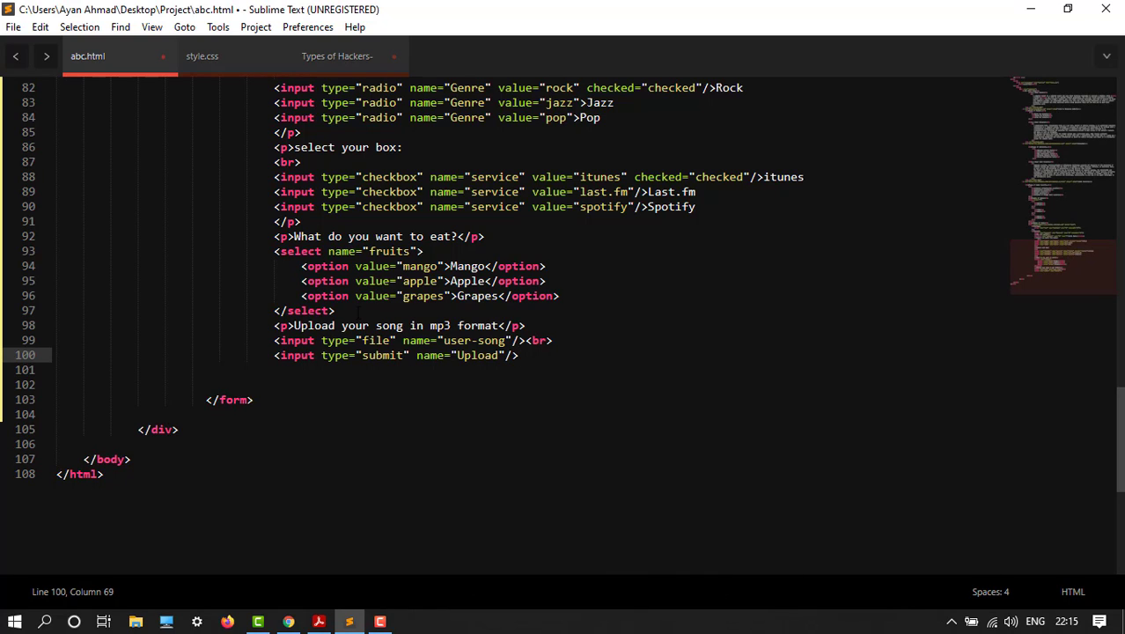
{"action": "key", "text": "ctrl+s"}
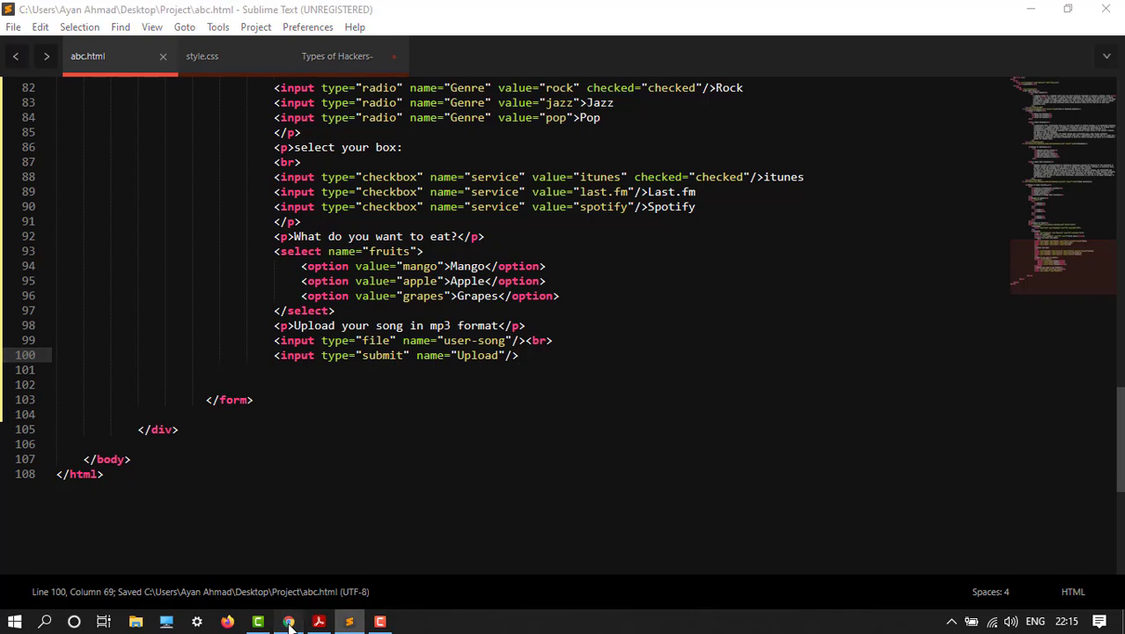
- Reload the page in Chrome, scroll to the form and open the song file picker
{"action": "left_click", "coordinate": [289, 621]}
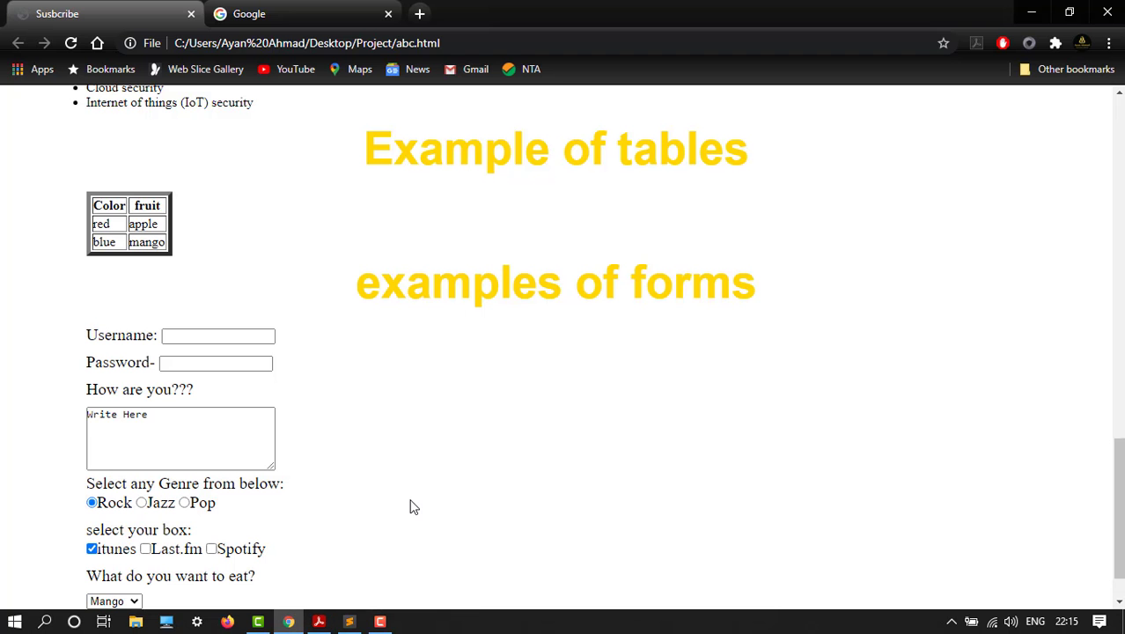
{"action": "scroll", "scroll_direction": "down", "scroll_amount": 3}
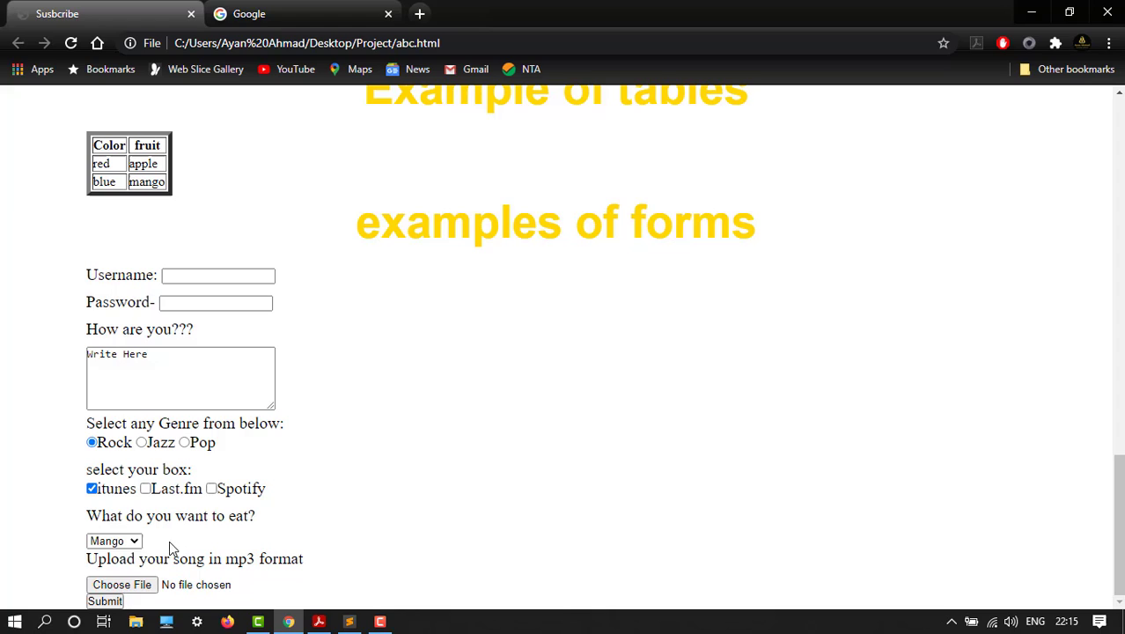
{"action": "mouse_move", "coordinate": [204, 556]}
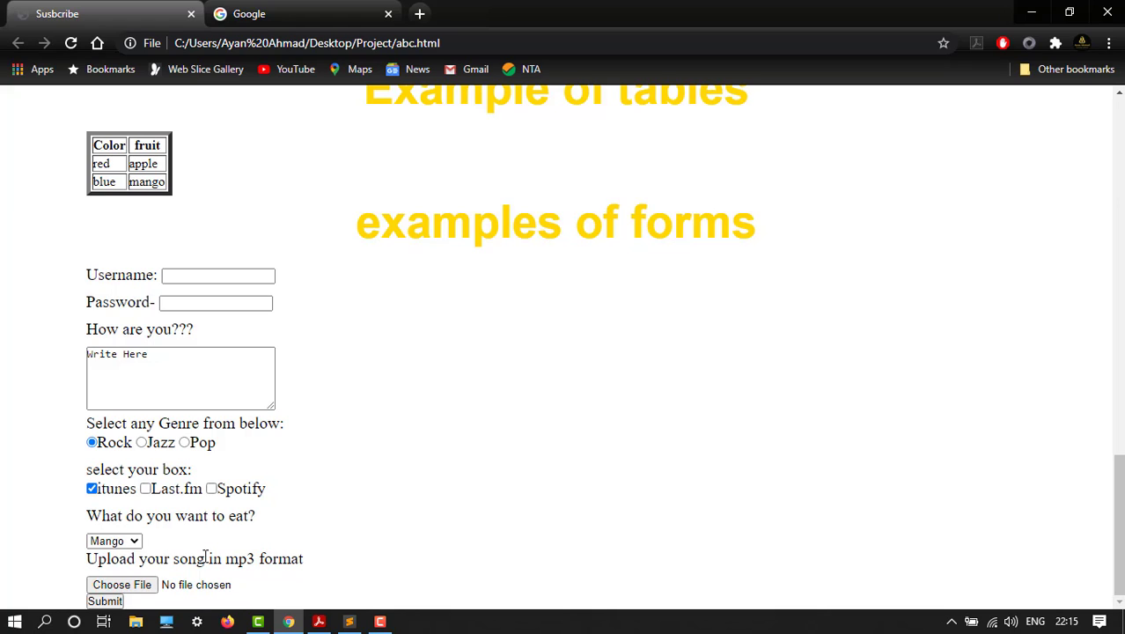
{"action": "mouse_move", "coordinate": [194, 577]}
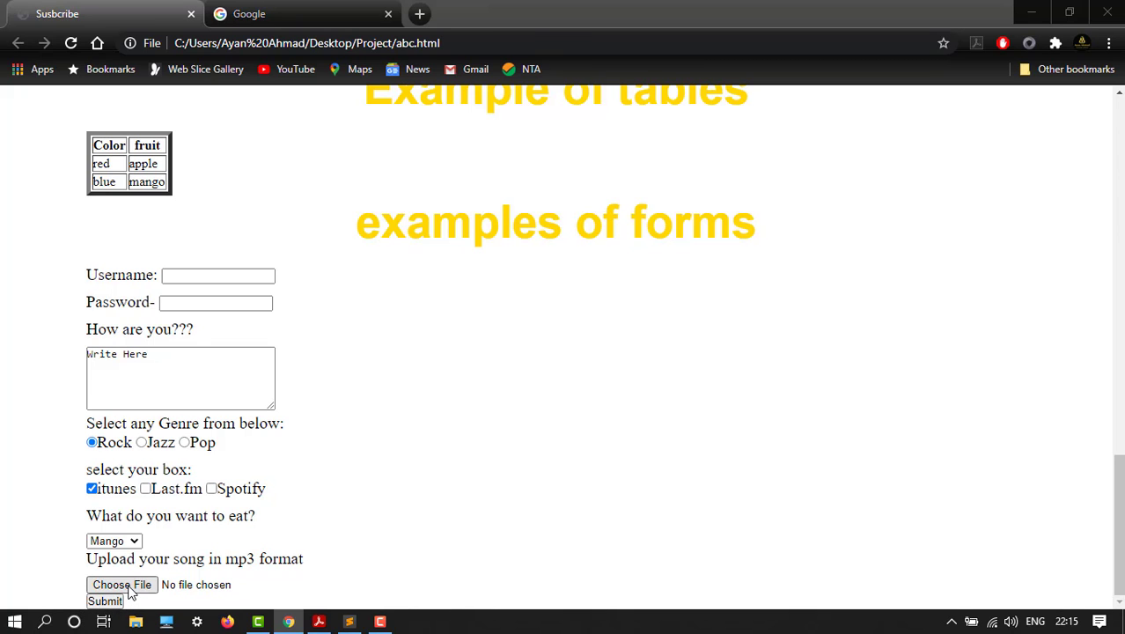
{"action": "left_click", "coordinate": [121, 584]}
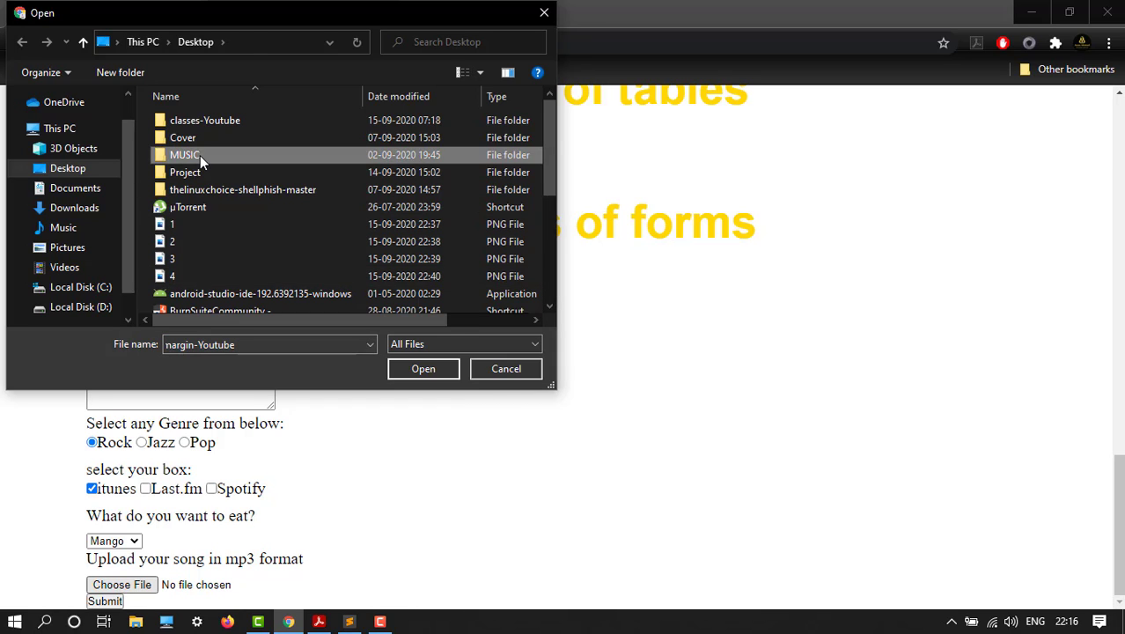
- Choose bensound-slowmotion.mp3 from the MUSIC folder for the upload field
{"action": "double_click", "coordinate": [185, 155]}
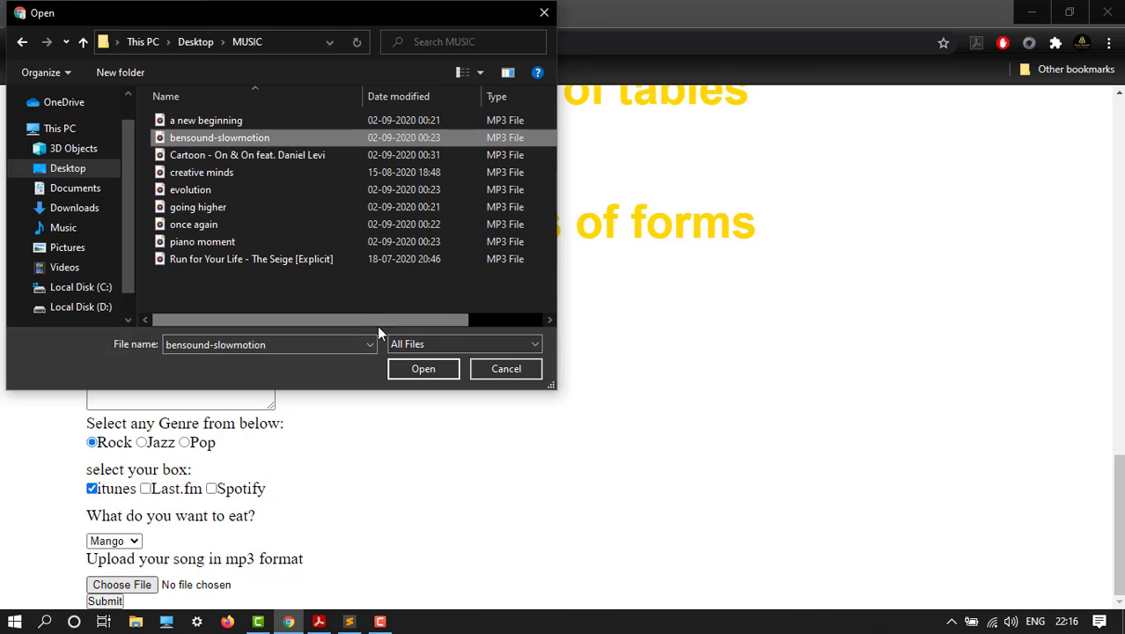
{"action": "left_click", "coordinate": [422, 368]}
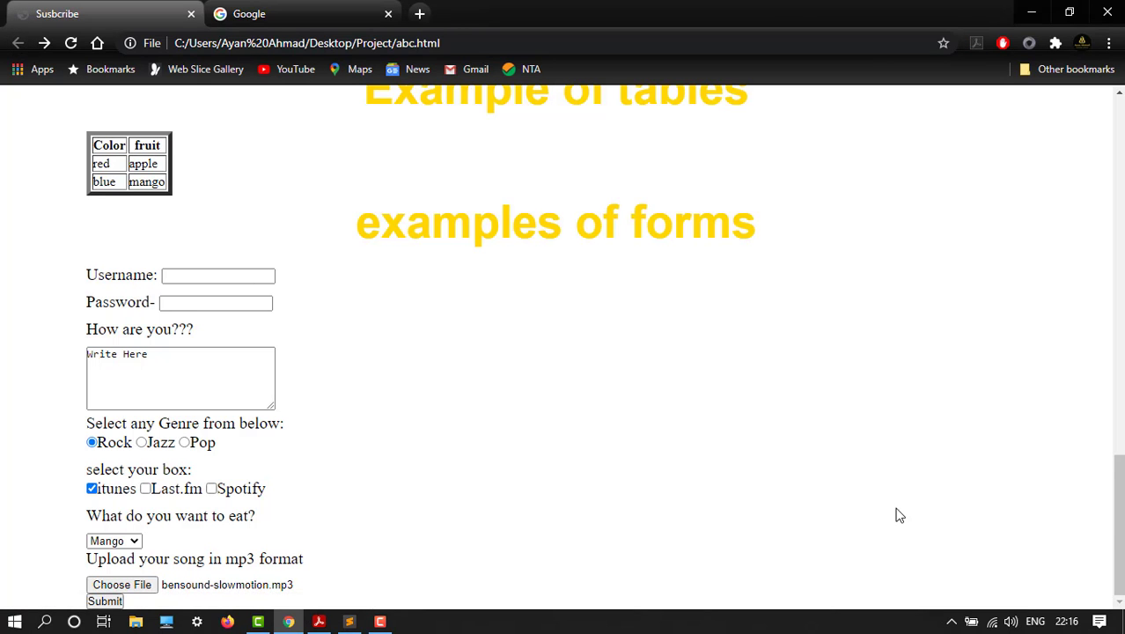
{"action": "mouse_move", "coordinate": [415, 516]}
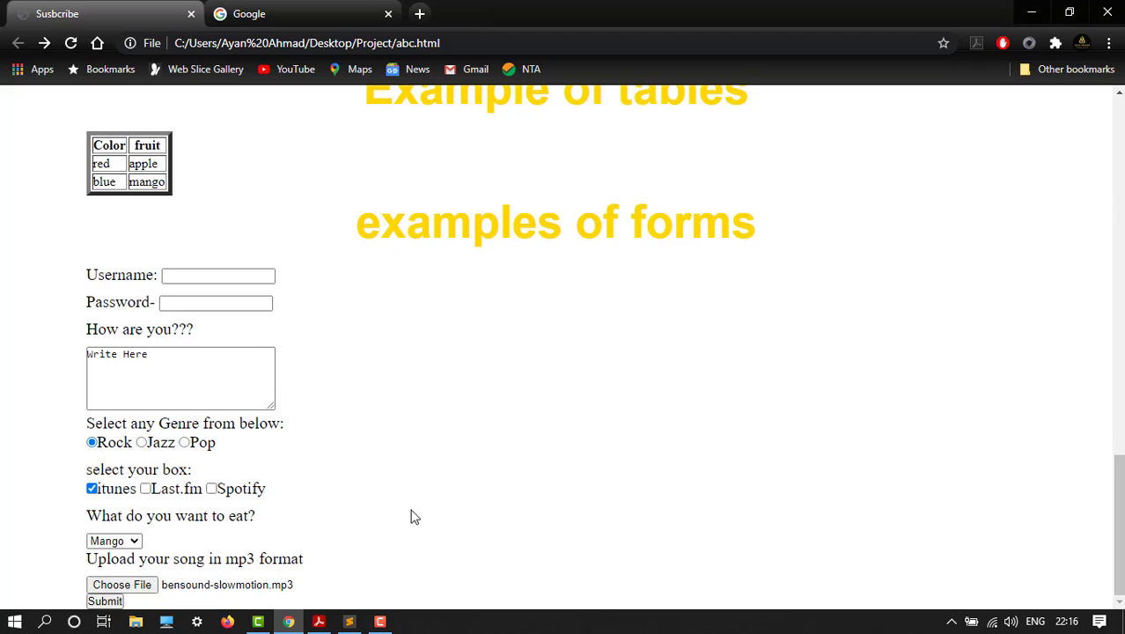
{"action": "mouse_move", "coordinate": [391, 528]}
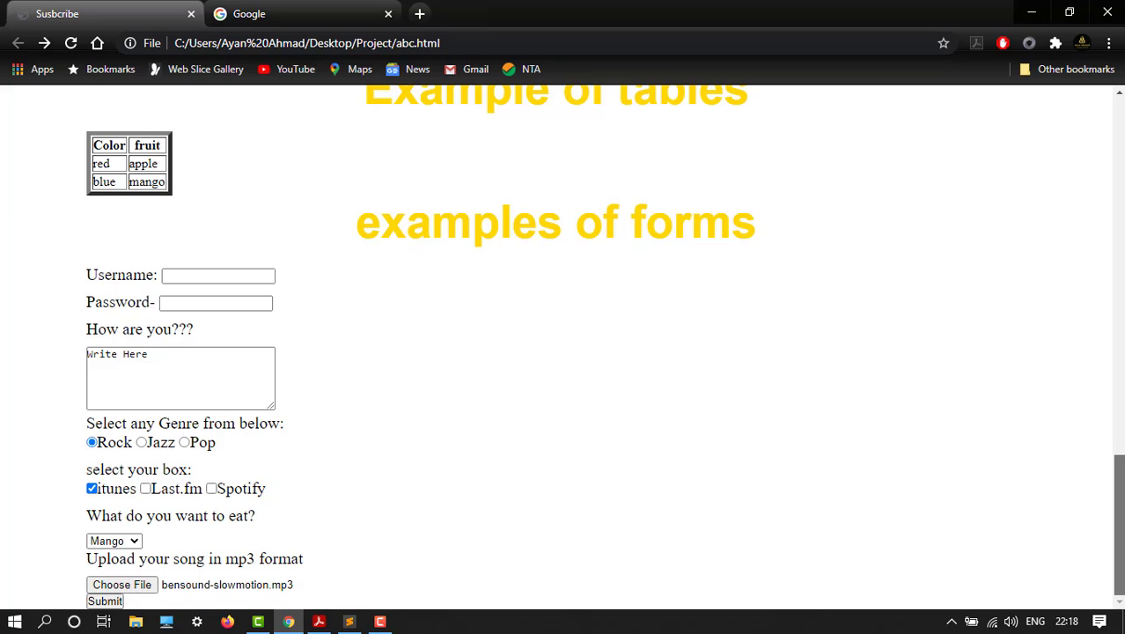
- Return to the abc.html markup in Sublime Text
{"action": "left_click", "coordinate": [348, 622]}
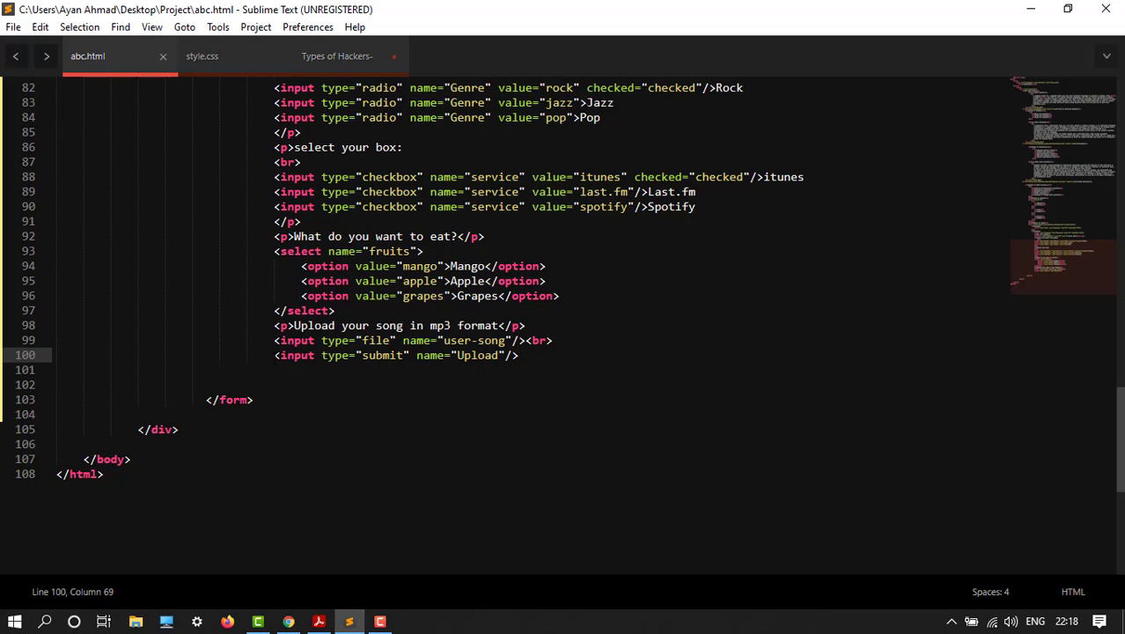
- Add the paragraph "Subscribe to ur Email list:" below the Upload button
{"action": "key", "text": "enter"}
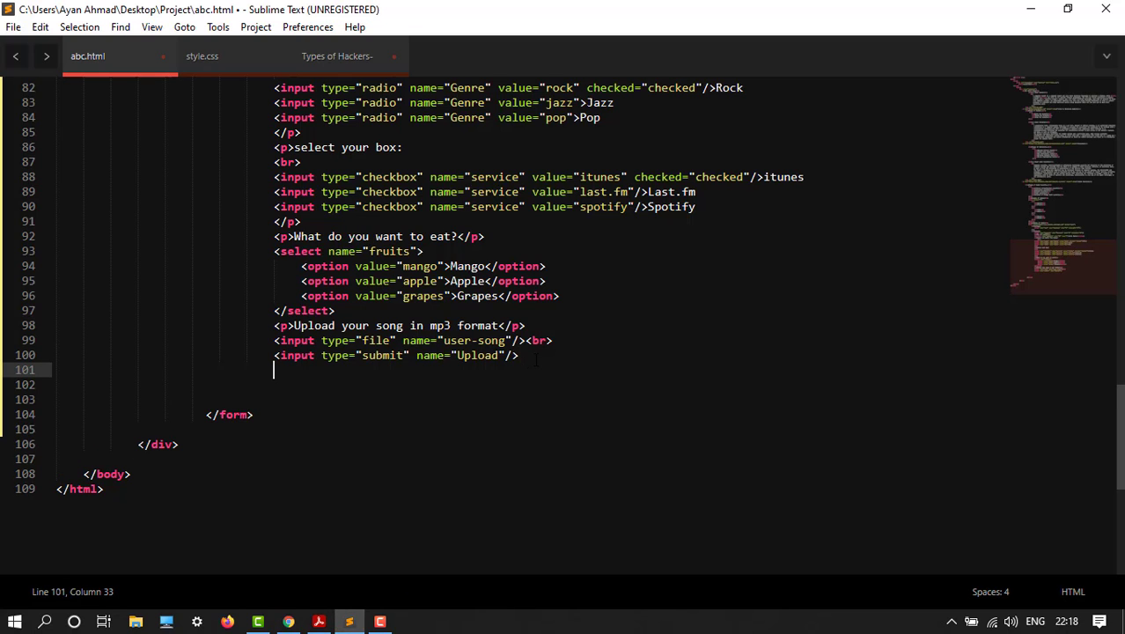
{"action": "type", "text": "p></p>"}
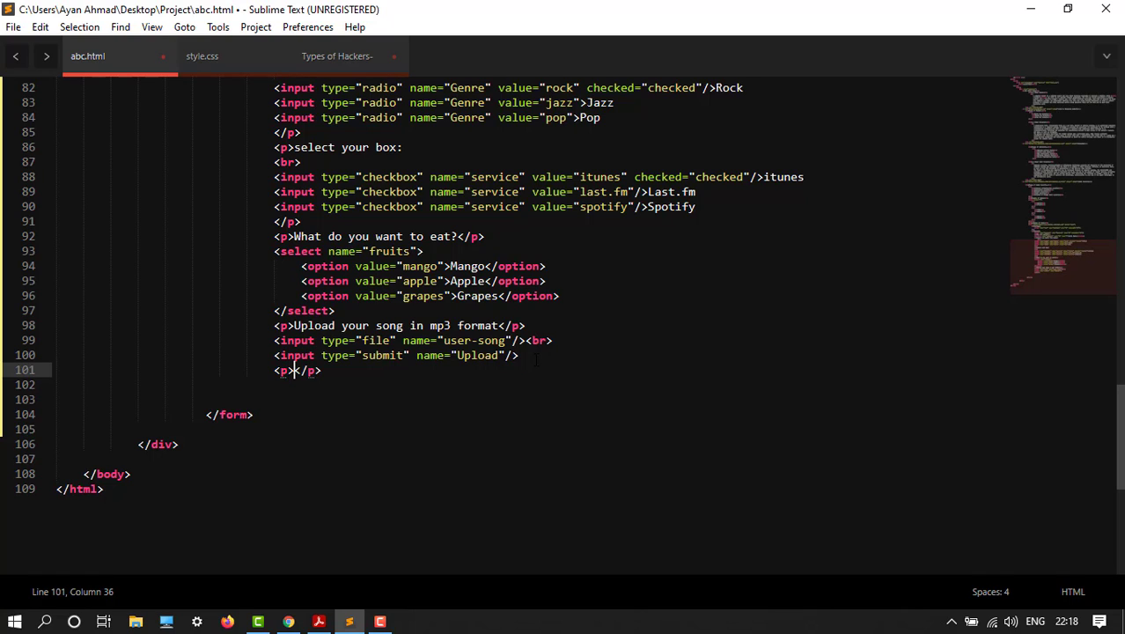
{"action": "type", "text": "s"}
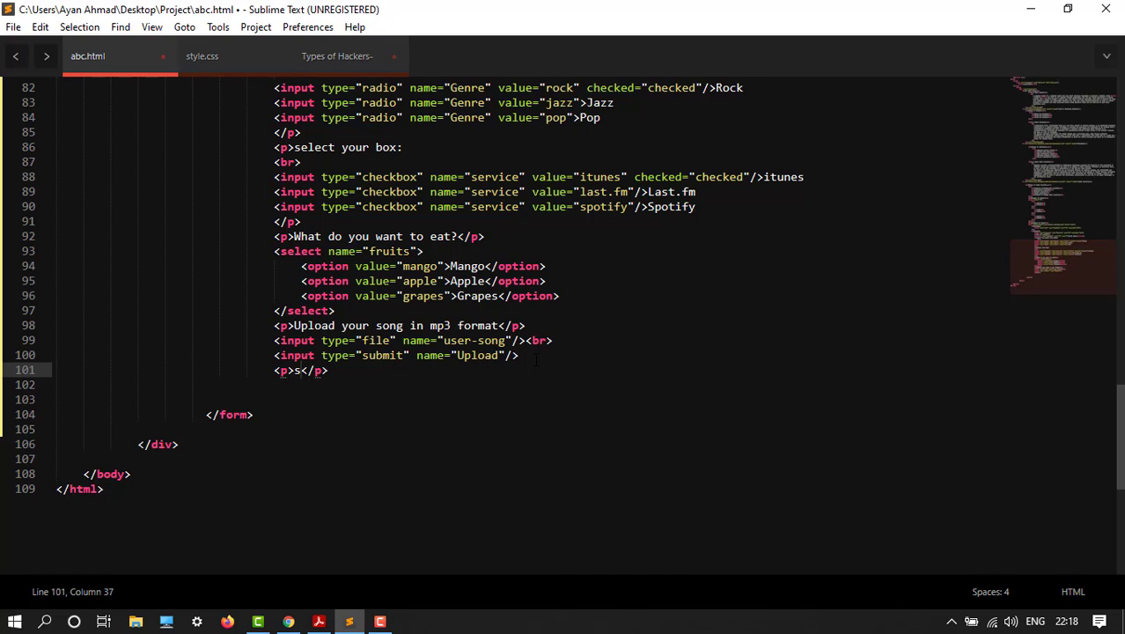
{"action": "type", "text": "ubscri"}
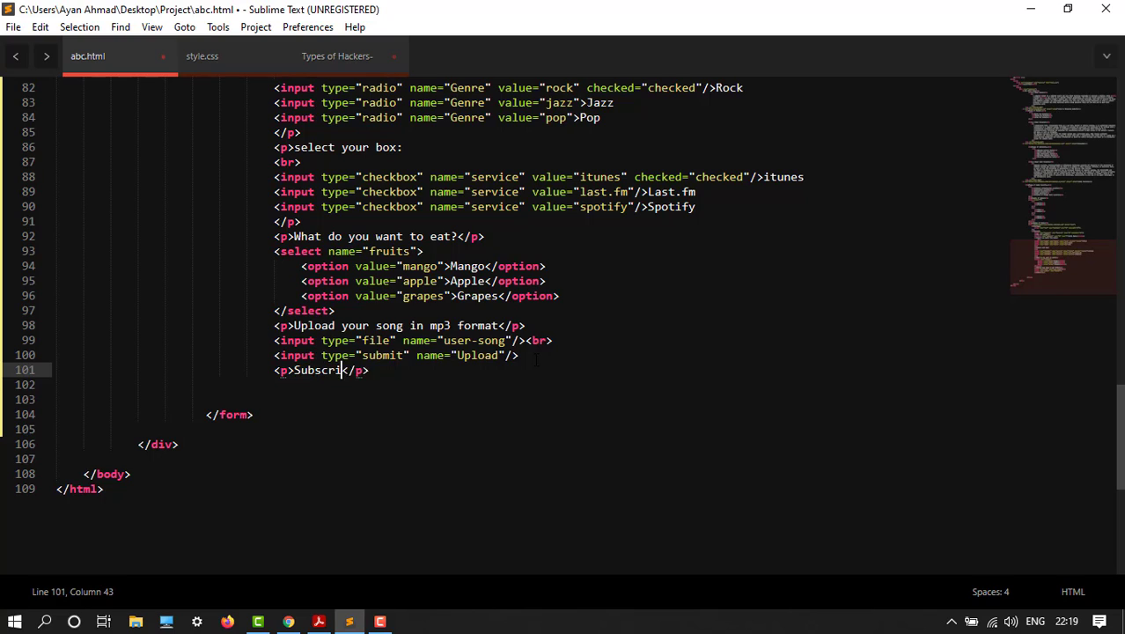
{"action": "type", "text": "be to"}
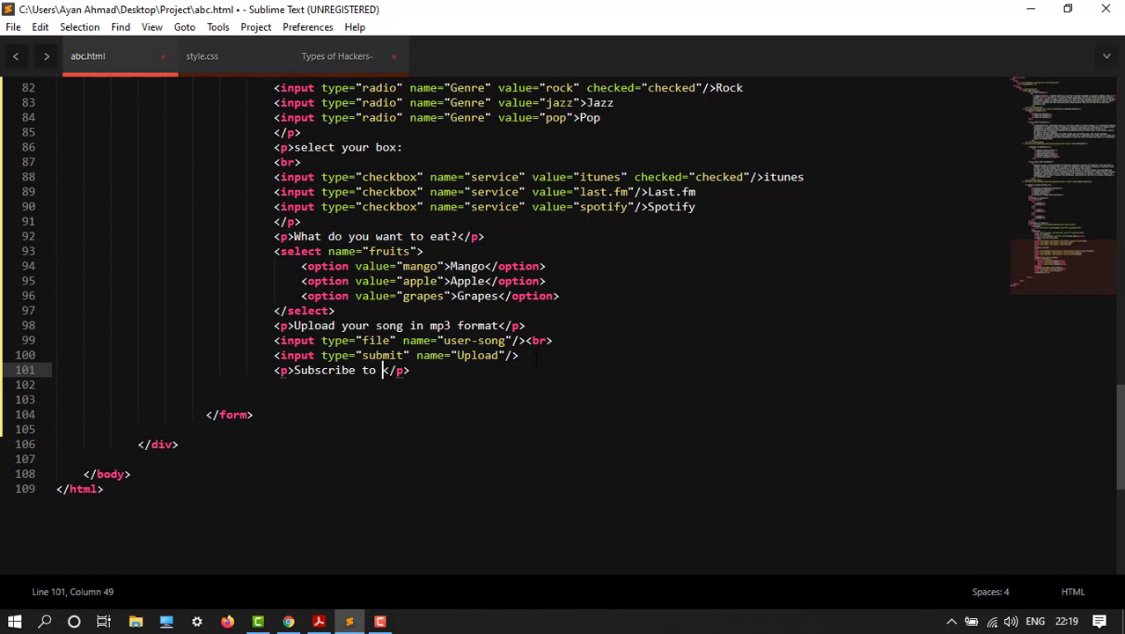
{"action": "type", "text": "ur Emai"}
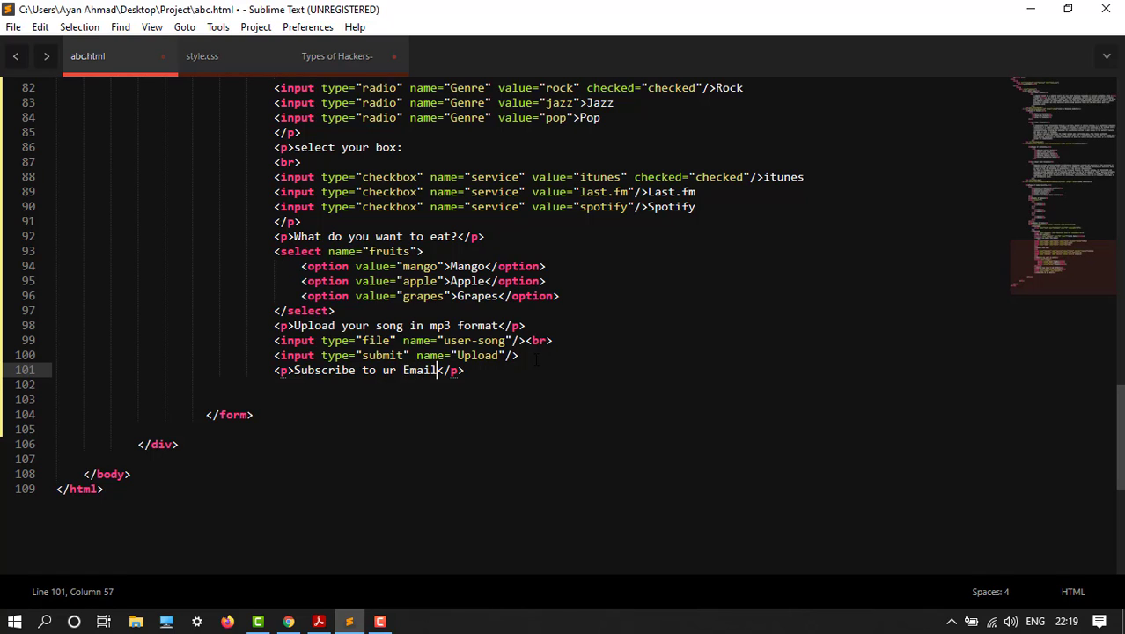
{"action": "type", "text": "list:"}
{"action": "left_click", "coordinate": [528, 383]}
{"action": "type", "text": "<input type=\"\" name=\"\">"}
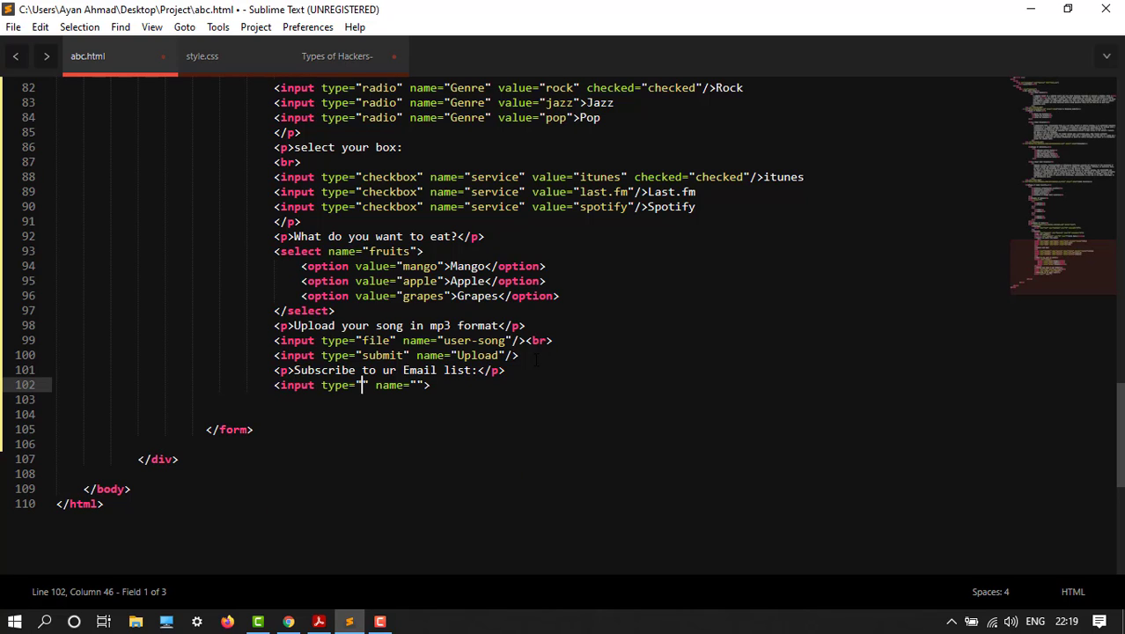
- Add a text input named Email on its own line
{"action": "type", "text": "text"}
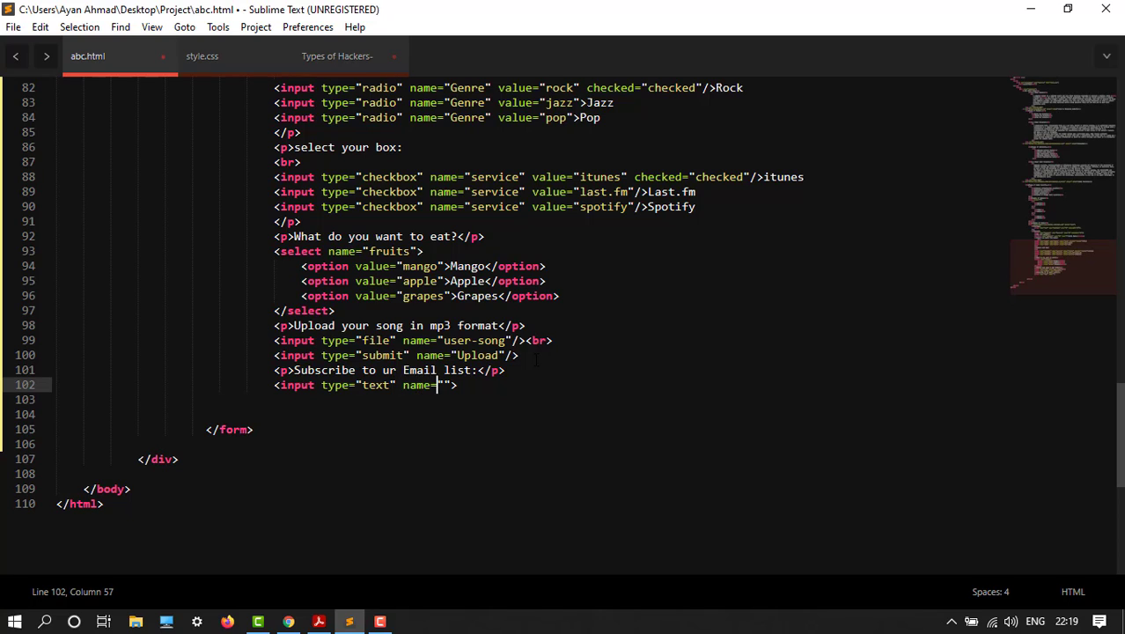
{"action": "type", "text": "e"}
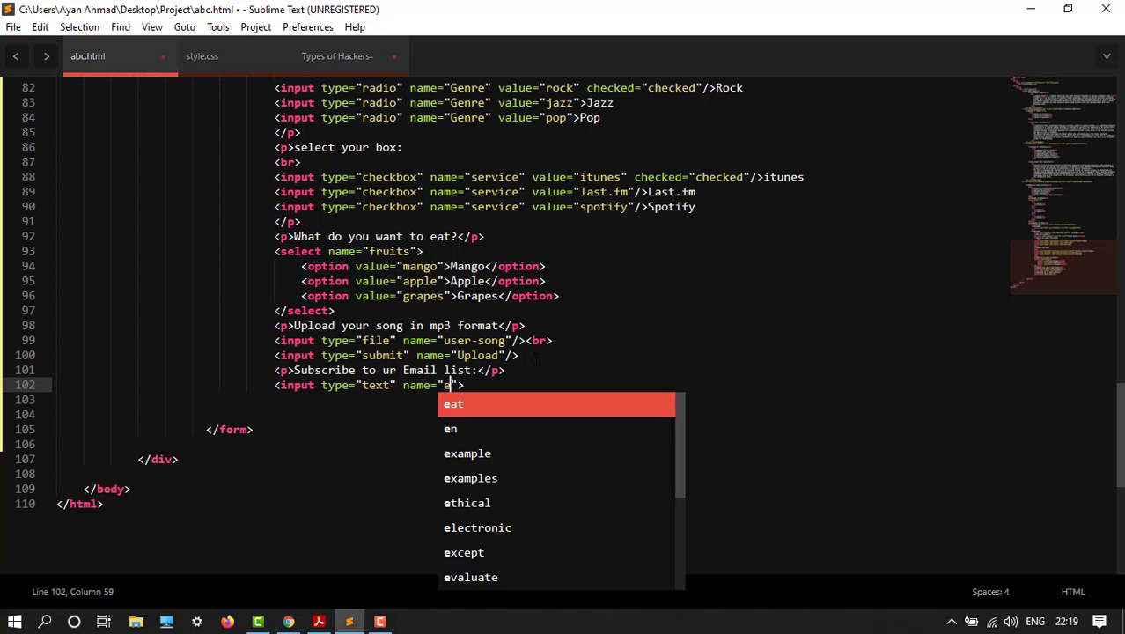
{"action": "type", "text": "mai"}
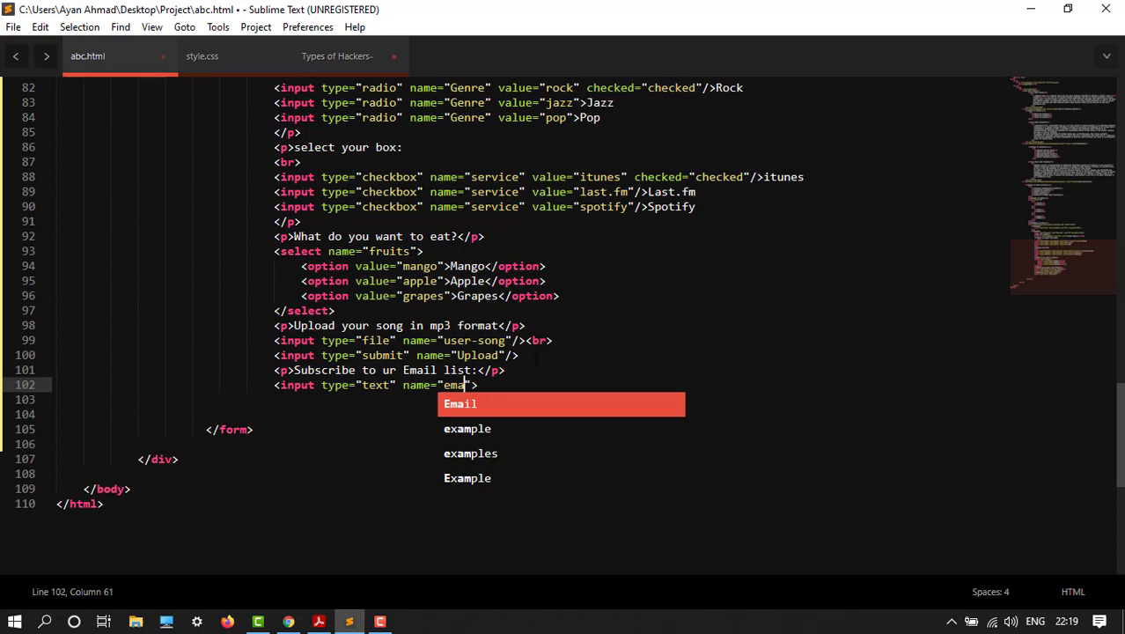
{"action": "key", "text": "tab"}
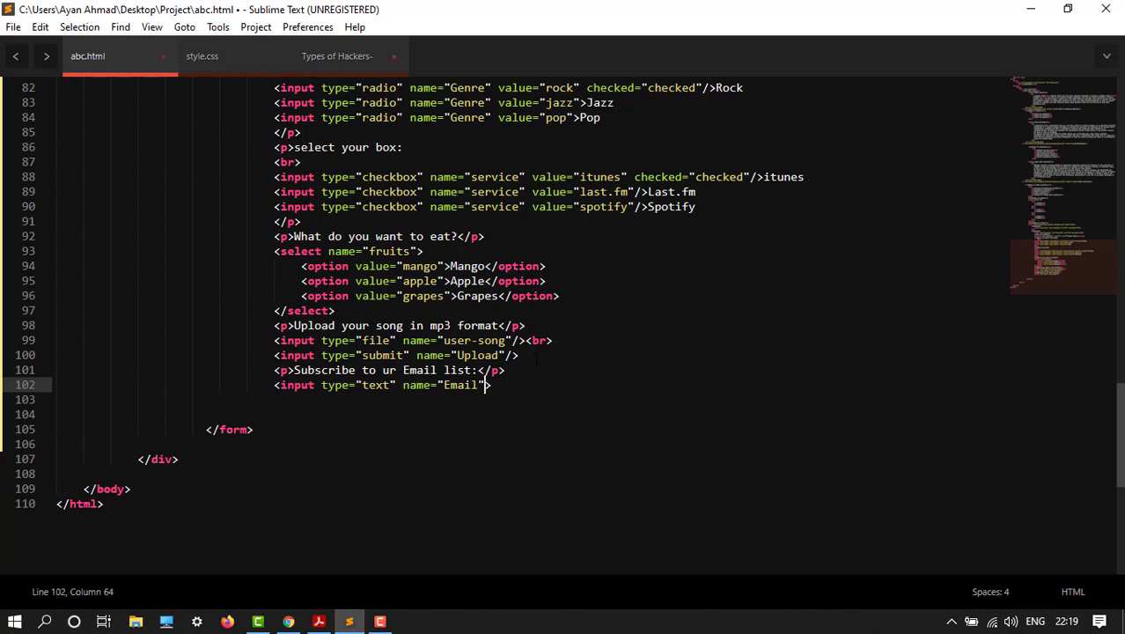
{"action": "key", "text": "enter"}
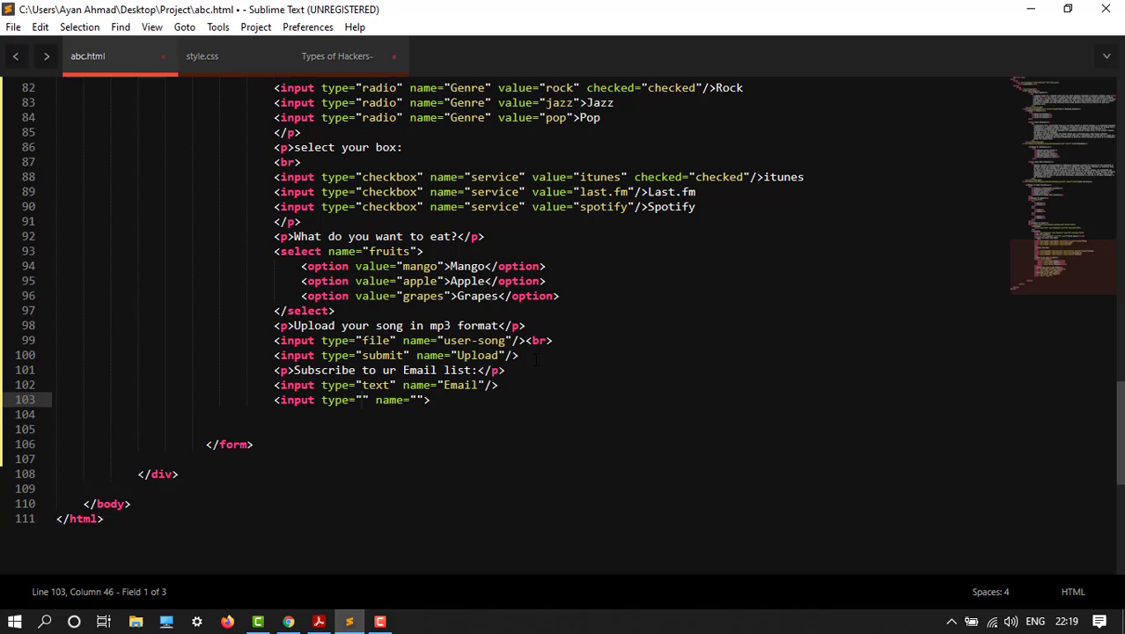
- Add a submit input named Subscribe and save the page
{"action": "type", "text": "Sub"}
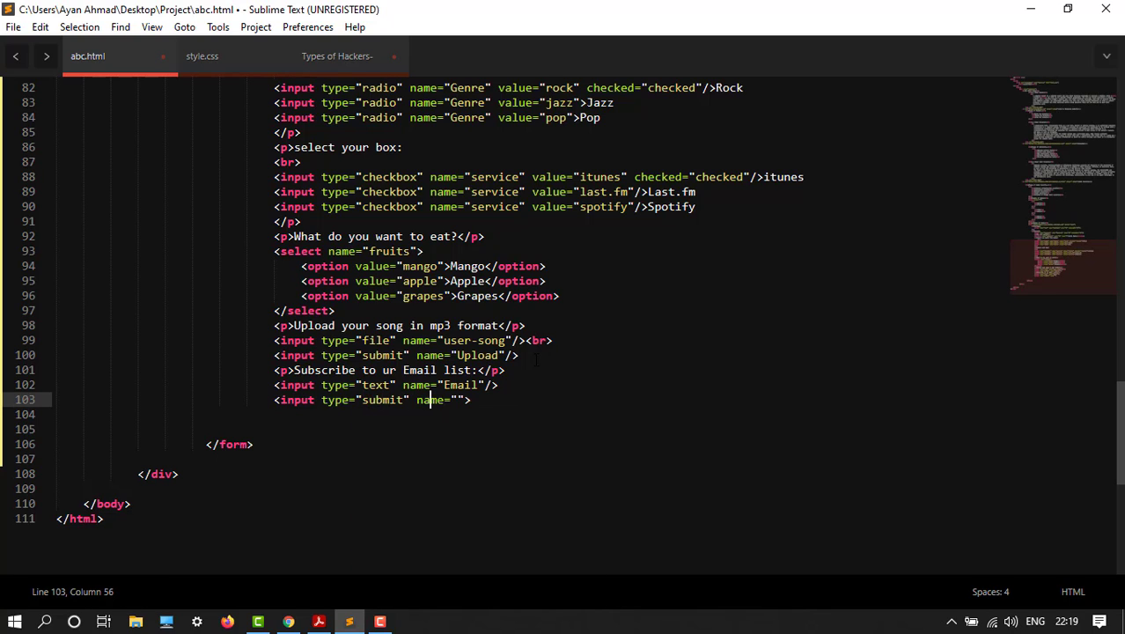
{"action": "type", "text": "S"}
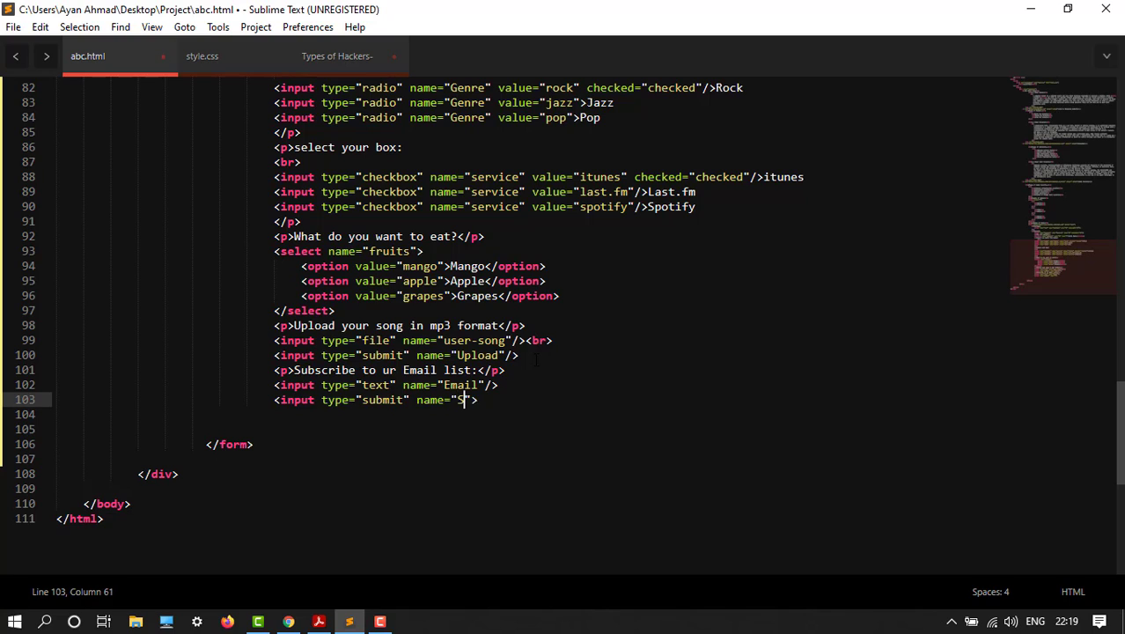
{"action": "type", "text": "ubscribe"}
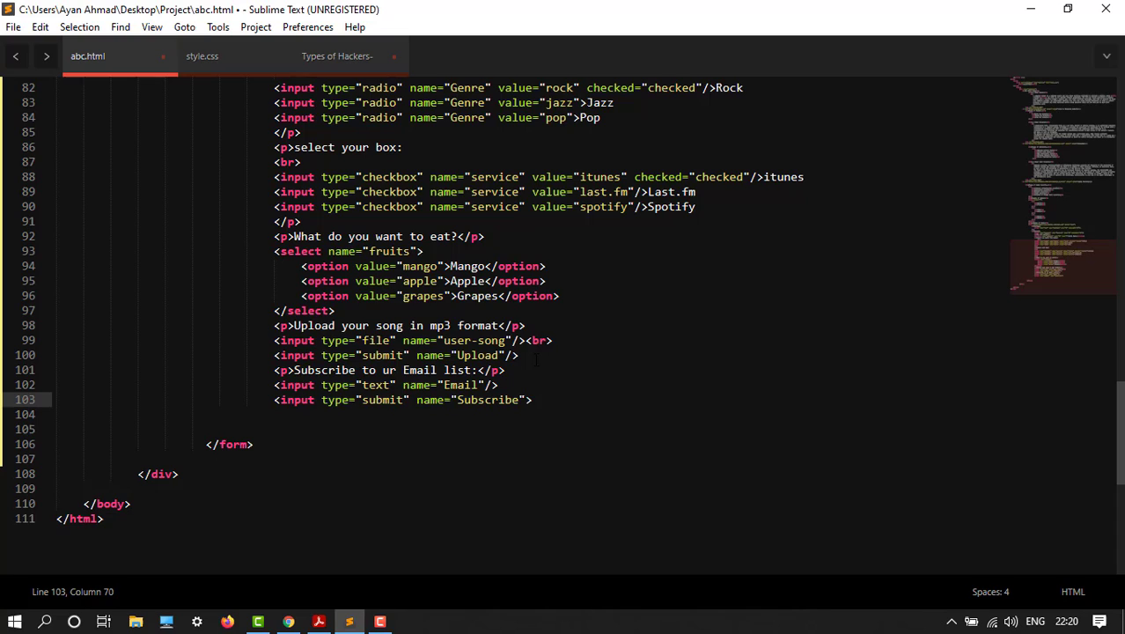
{"action": "key", "text": "enter"}
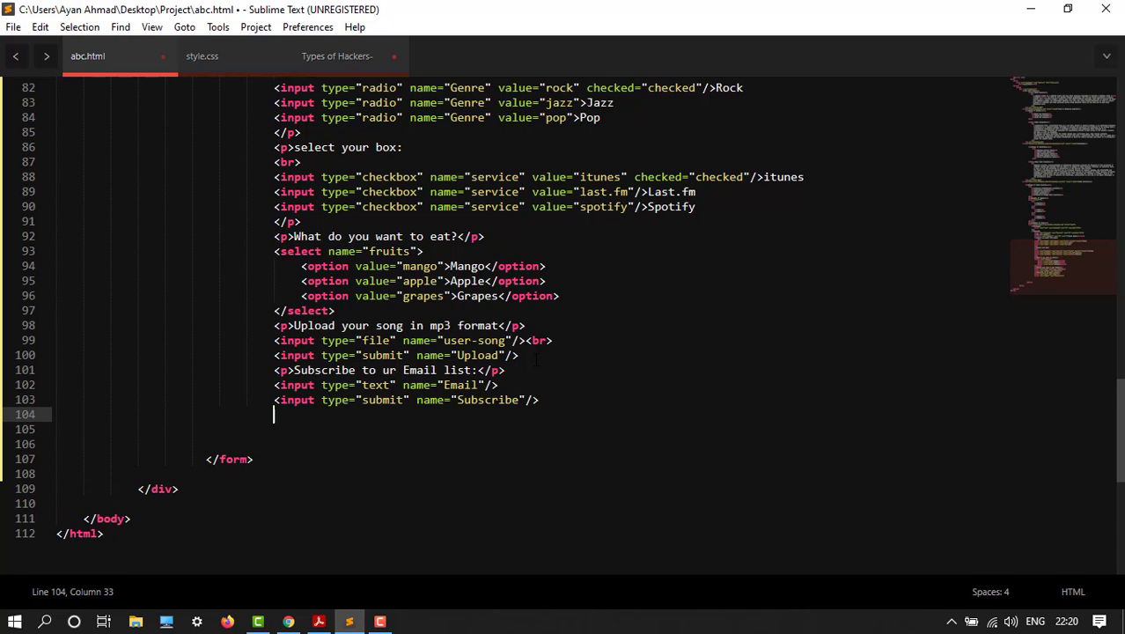
{"action": "key", "text": "ctrl+s"}
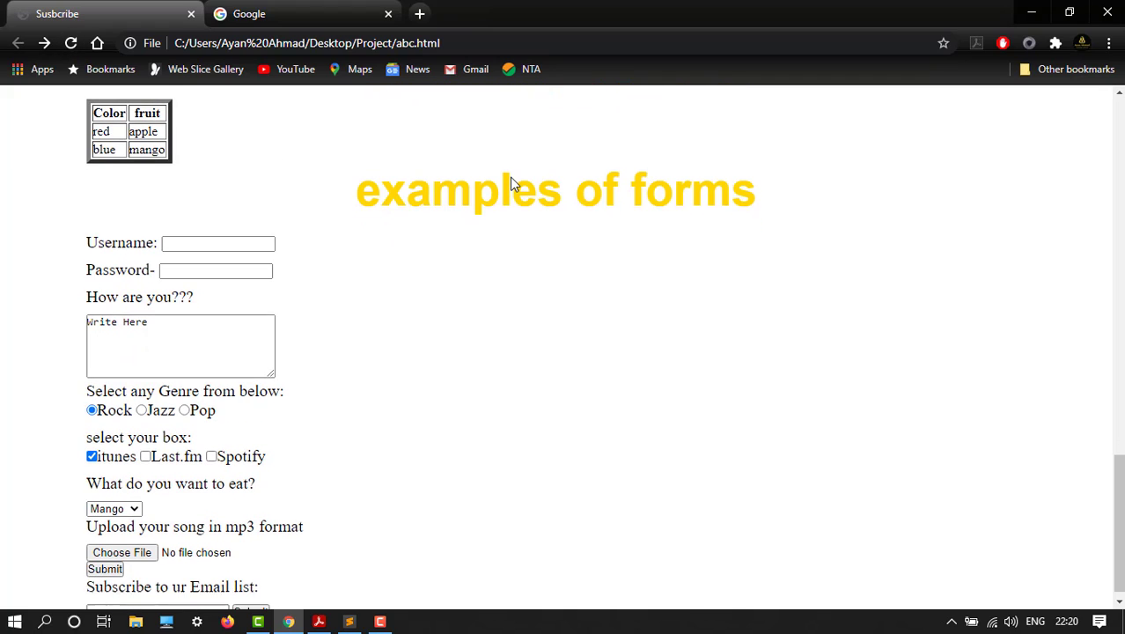
- Enter the sample name "ayan" in the Email field, submit it, and return to the editor
{"action": "scroll", "scroll_direction": "down", "scroll_amount": 3}
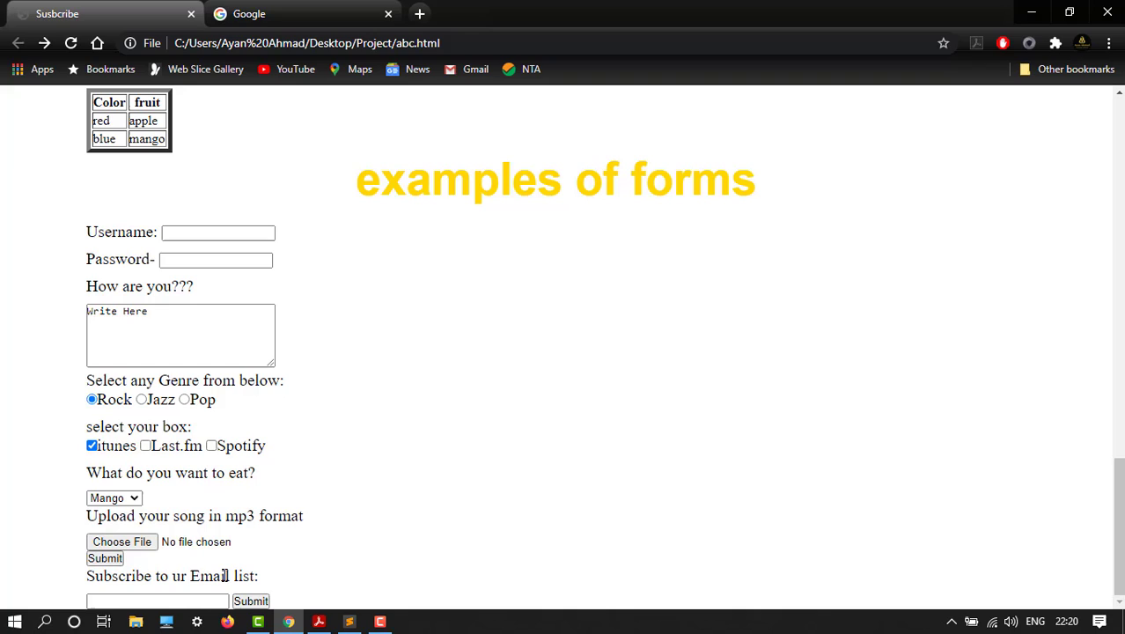
{"action": "left_click", "coordinate": [156, 600]}
{"action": "type", "text": "ayan"}
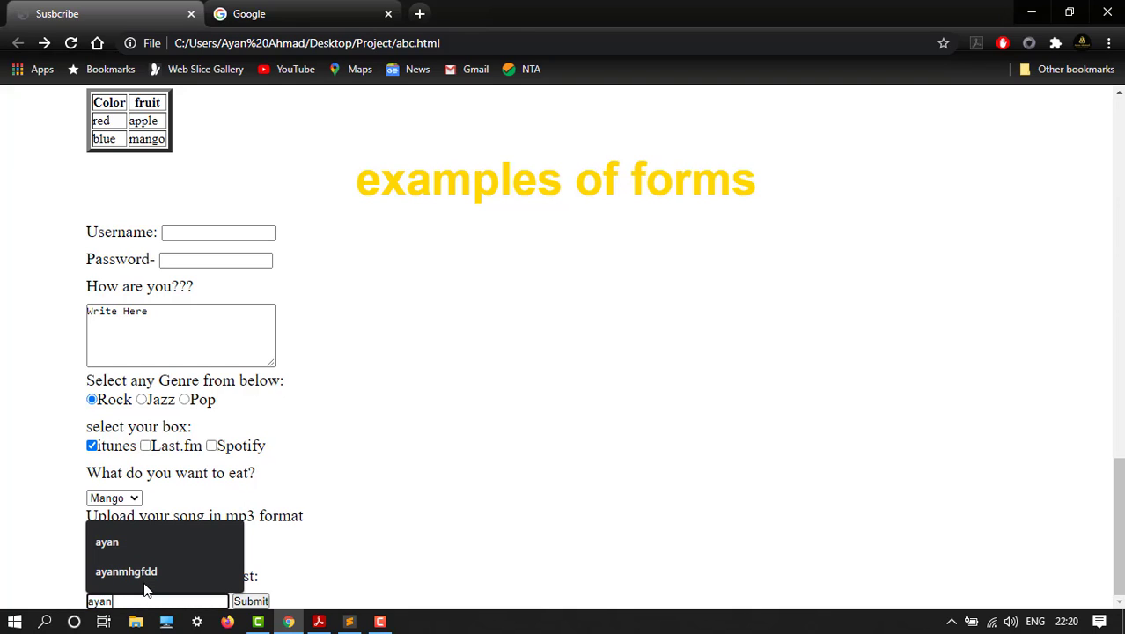
{"action": "left_click", "coordinate": [250, 602]}
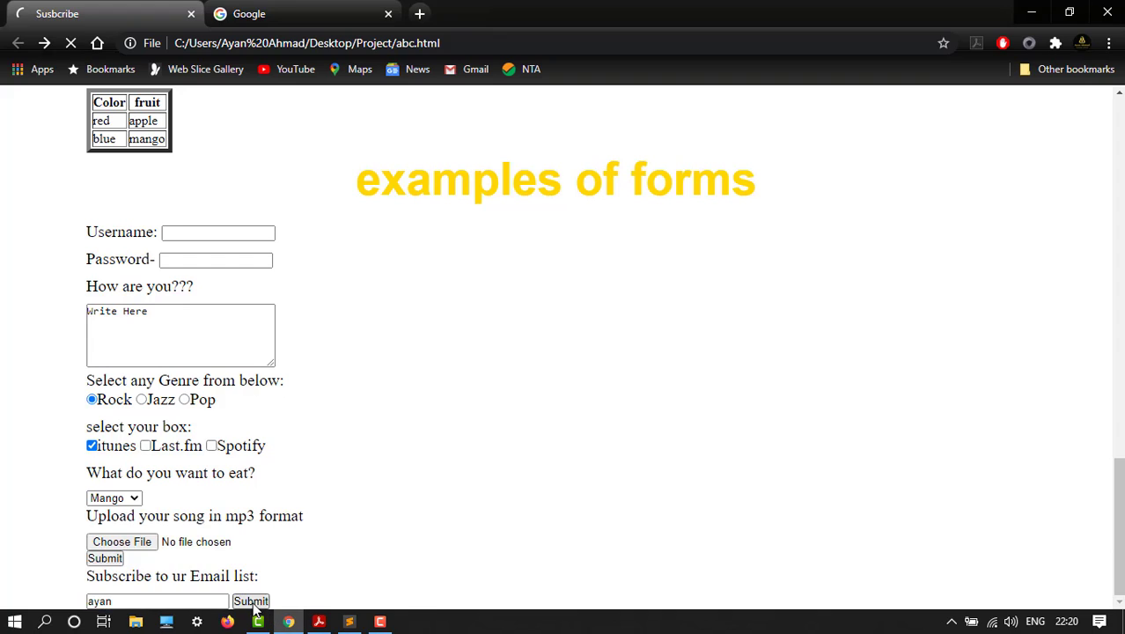
{"action": "left_click", "coordinate": [250, 602]}
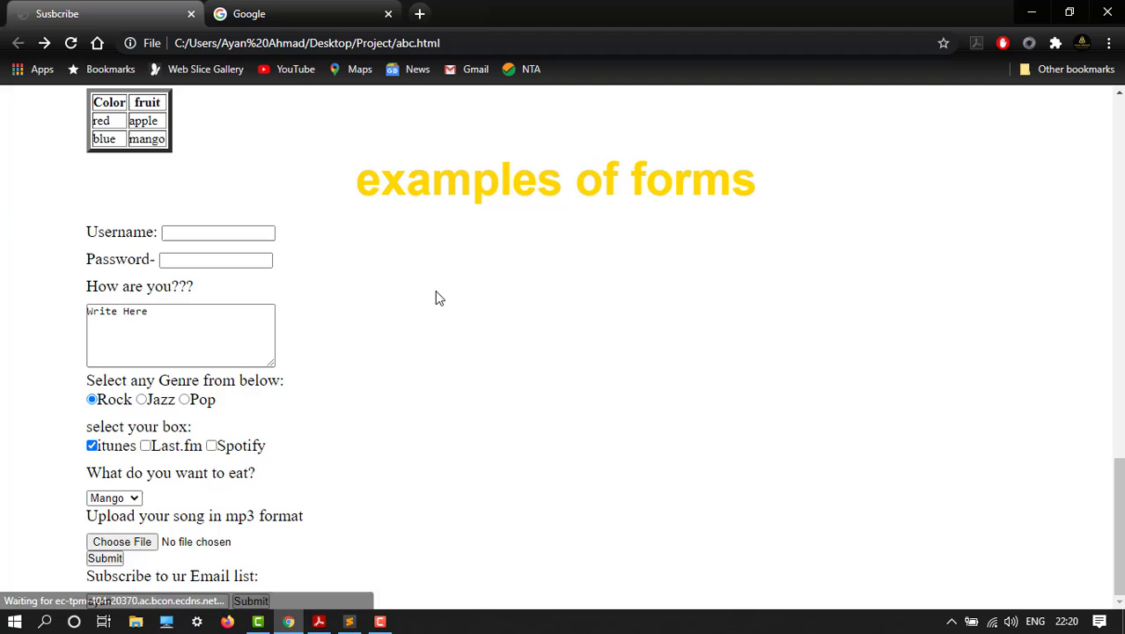
{"action": "type", "text": "ayan"}
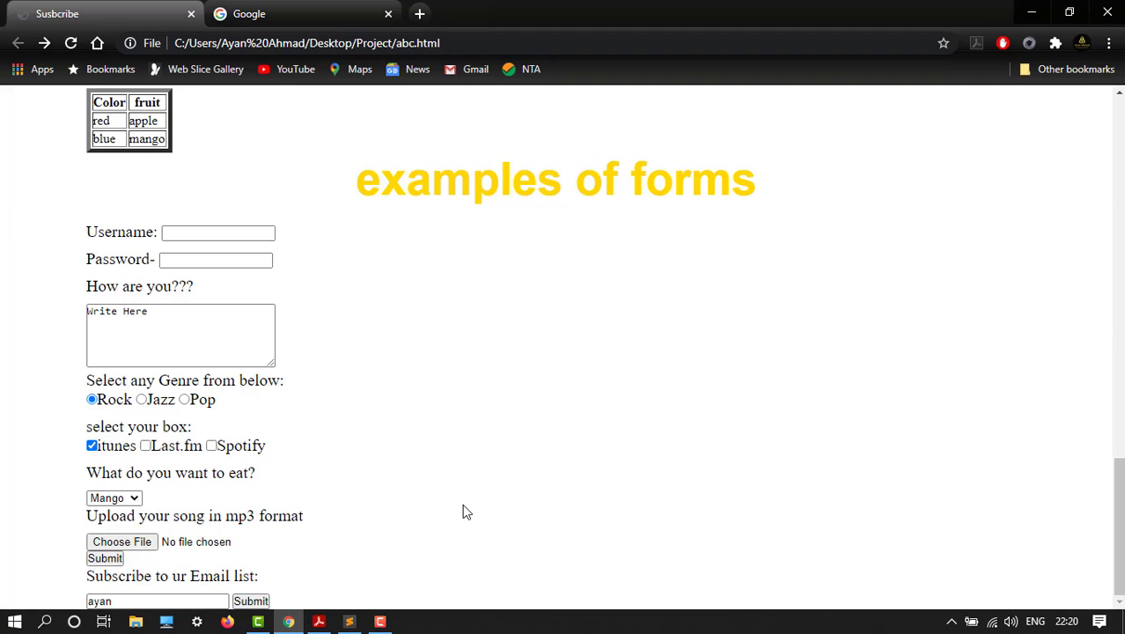
{"action": "mouse_move", "coordinate": [371, 566]}
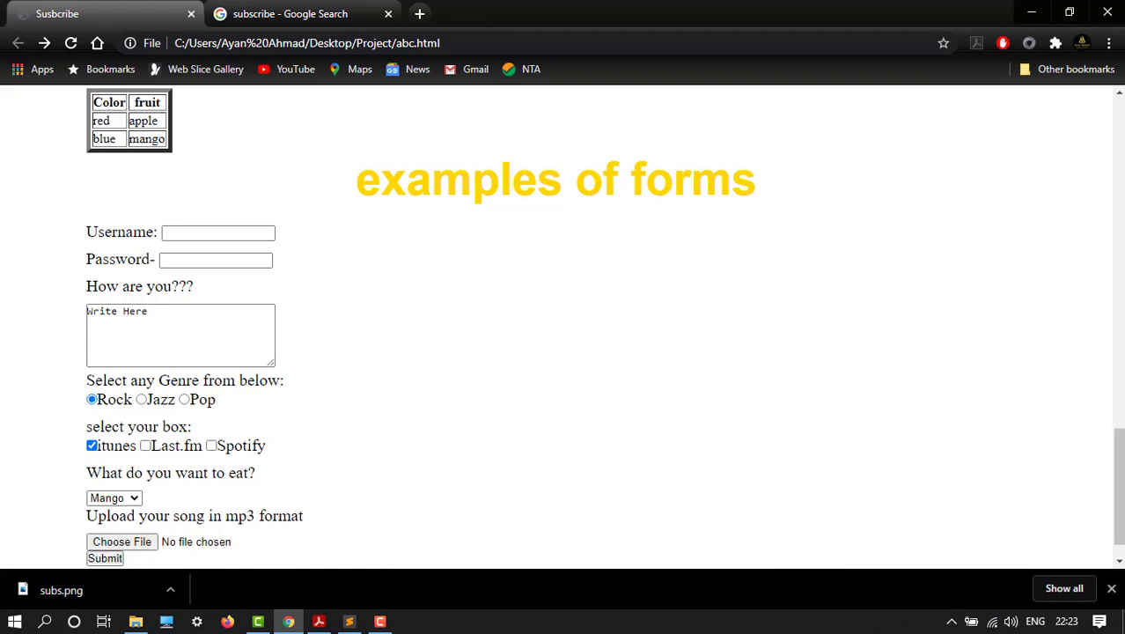
{"action": "scroll", "scroll_direction": "down", "scroll_amount": 3}
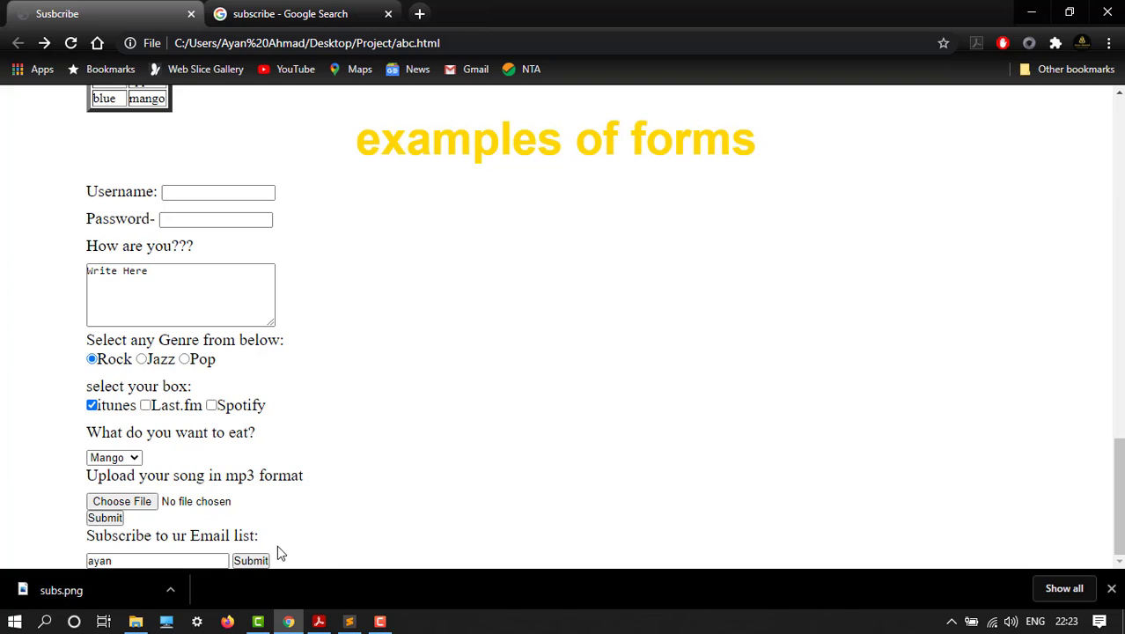
{"action": "left_click", "coordinate": [348, 622]}
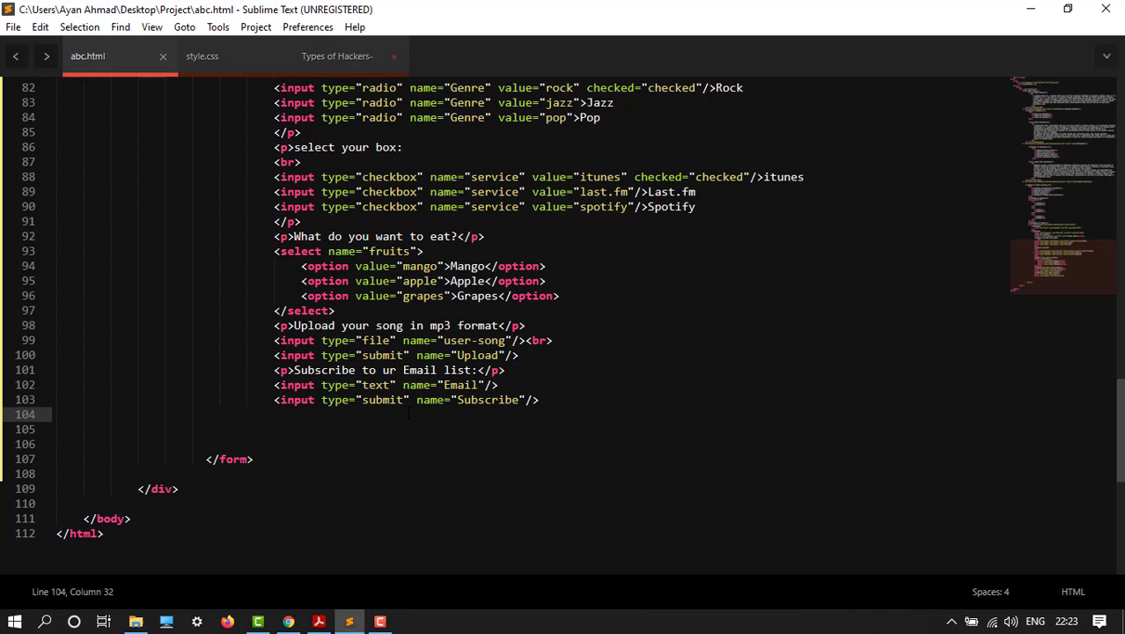
- Add the paragraph "Susbcribe to our email list:" below the Subscribe input
{"action": "type", "text": "<p></p>"}
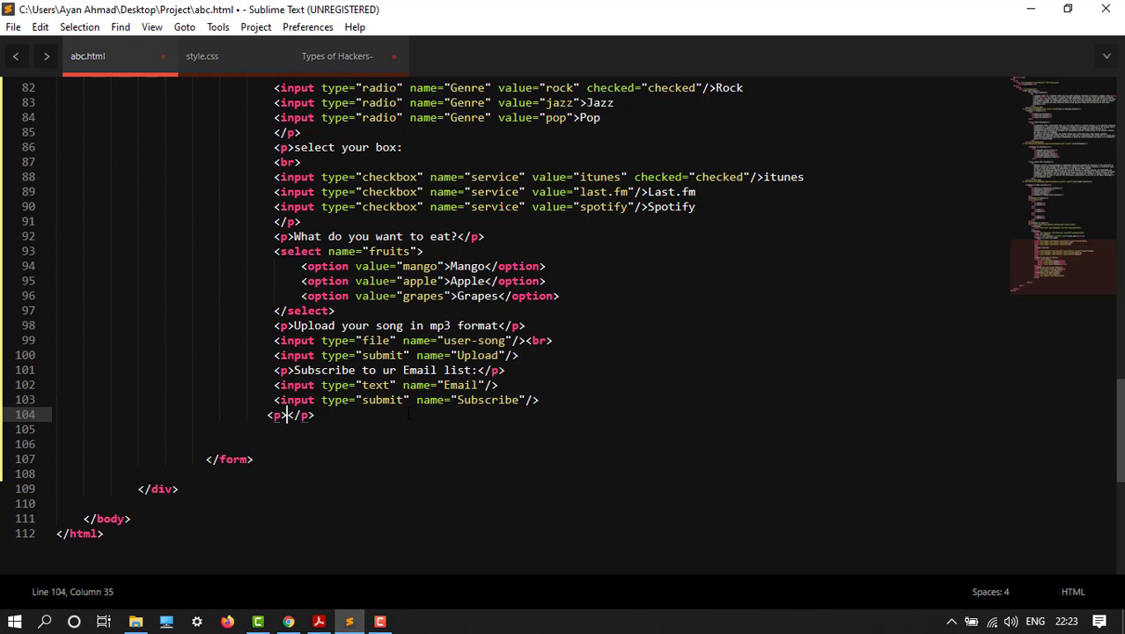
{"action": "type", "text": "Susbcribe t"}
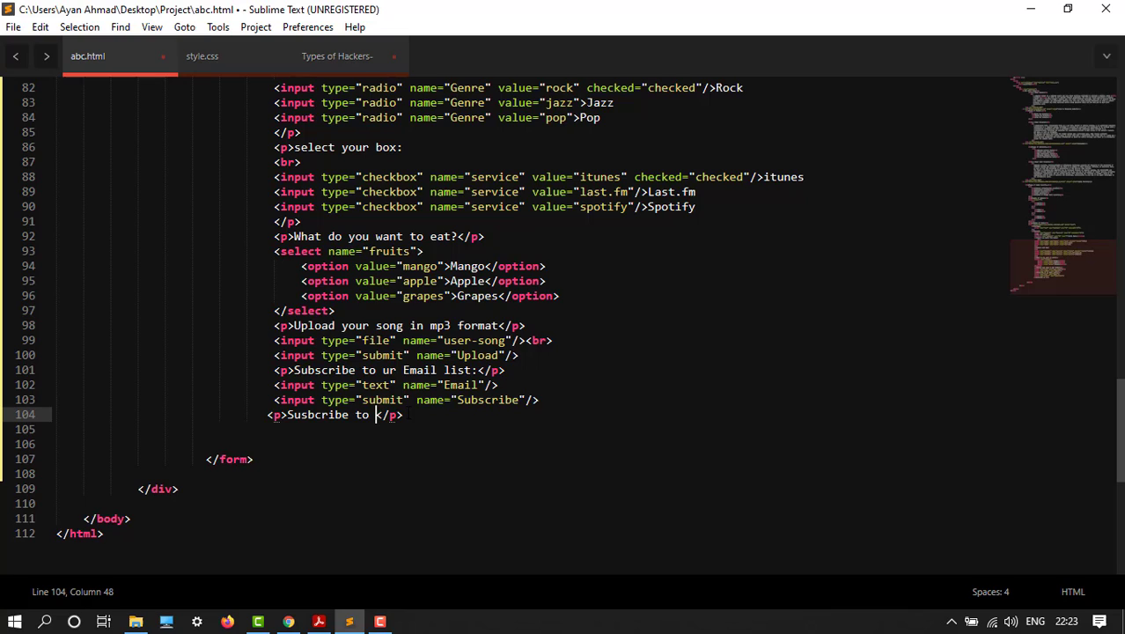
{"action": "type", "text": "our e"}
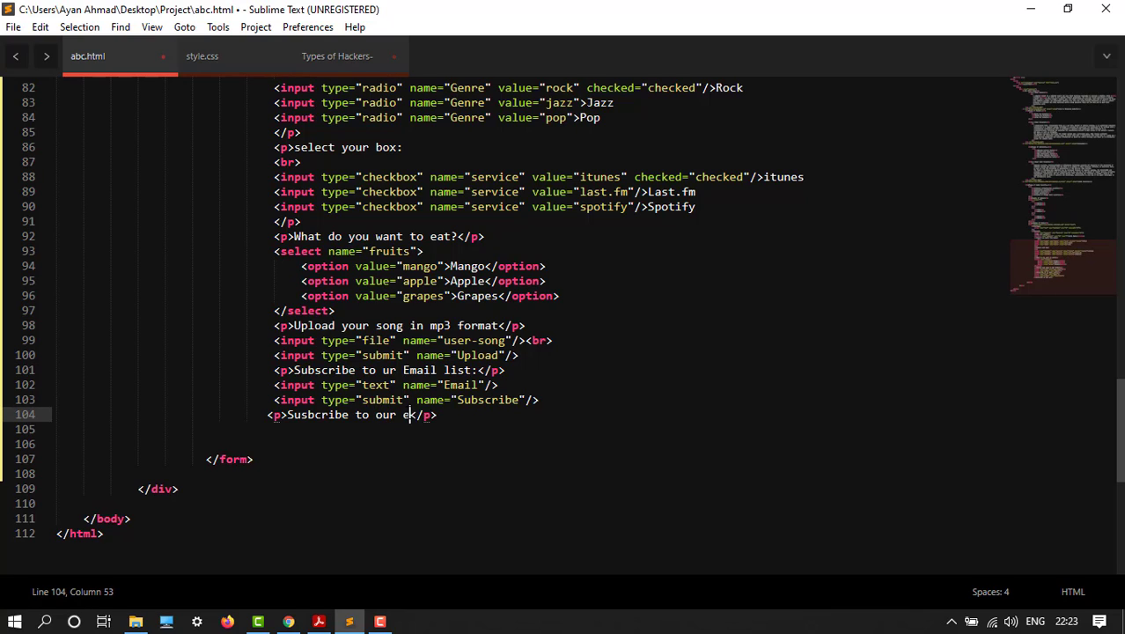
{"action": "type", "text": "mail list:"}
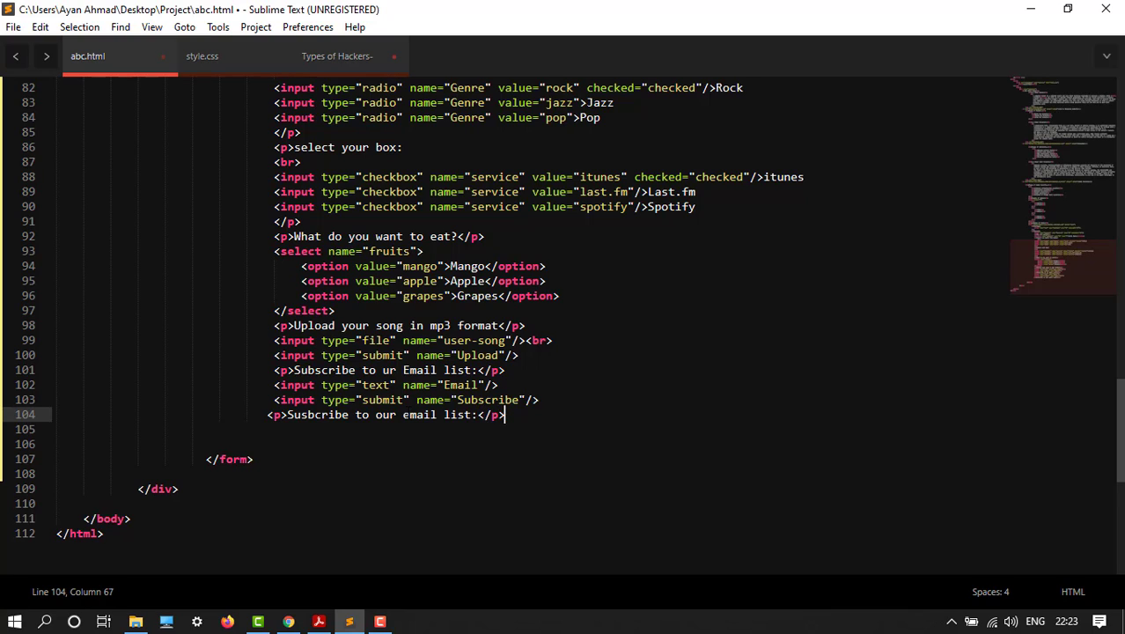
{"action": "key", "text": "enter"}
{"action": "type", "text": "<input type=\"\" name=\"\">"}
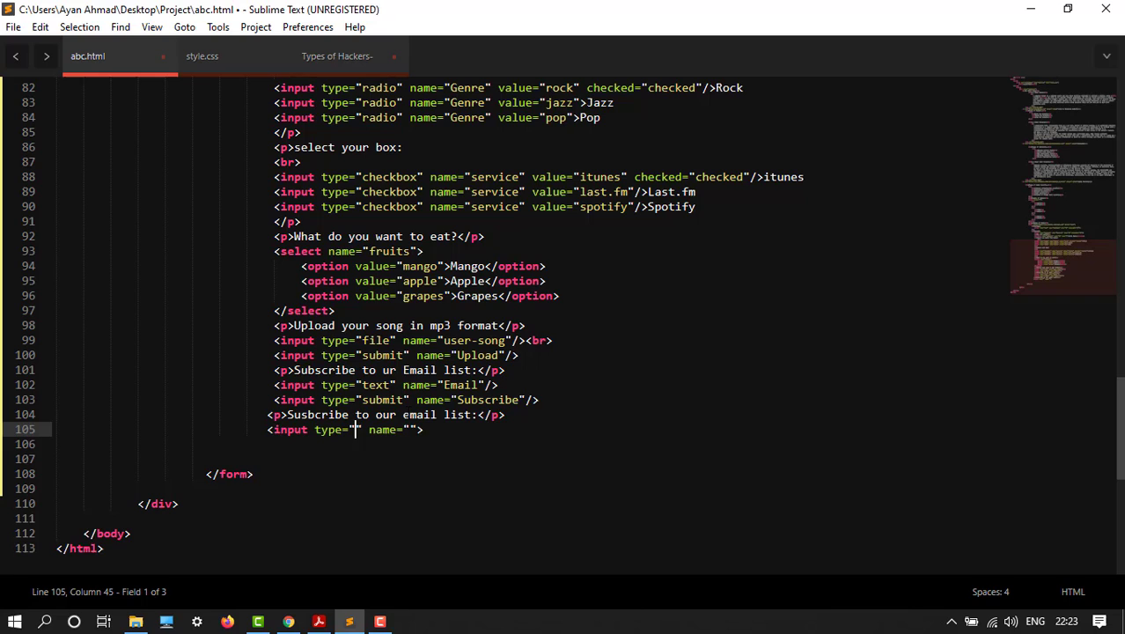
- Add a text input named email and begin an image input with a src attribute
{"action": "type", "text": "text"}
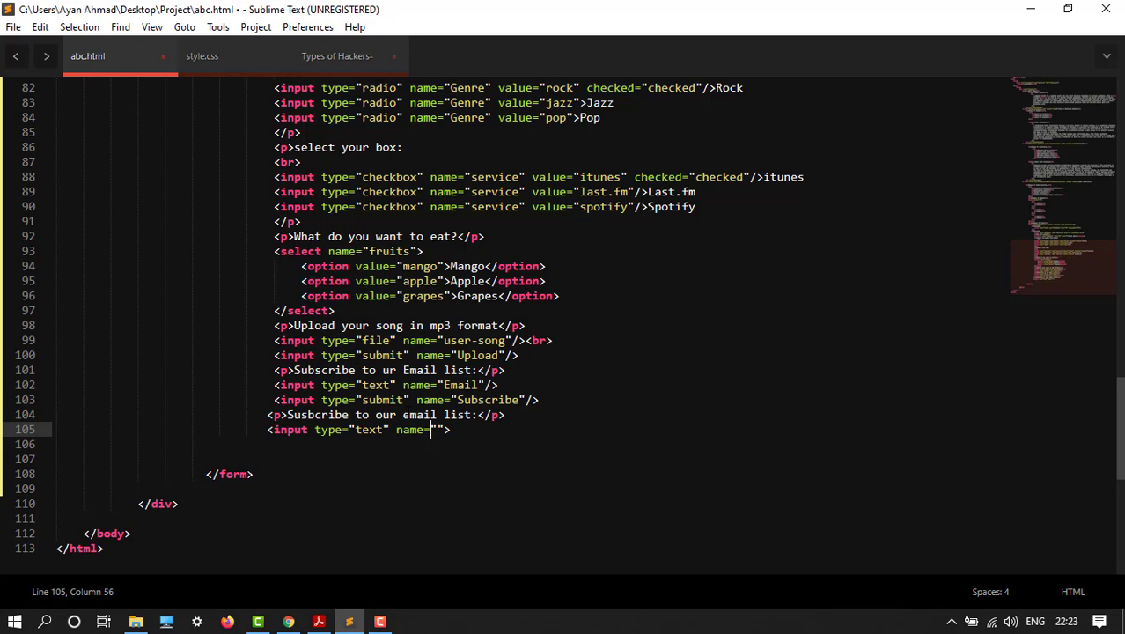
{"action": "type", "text": "email"}
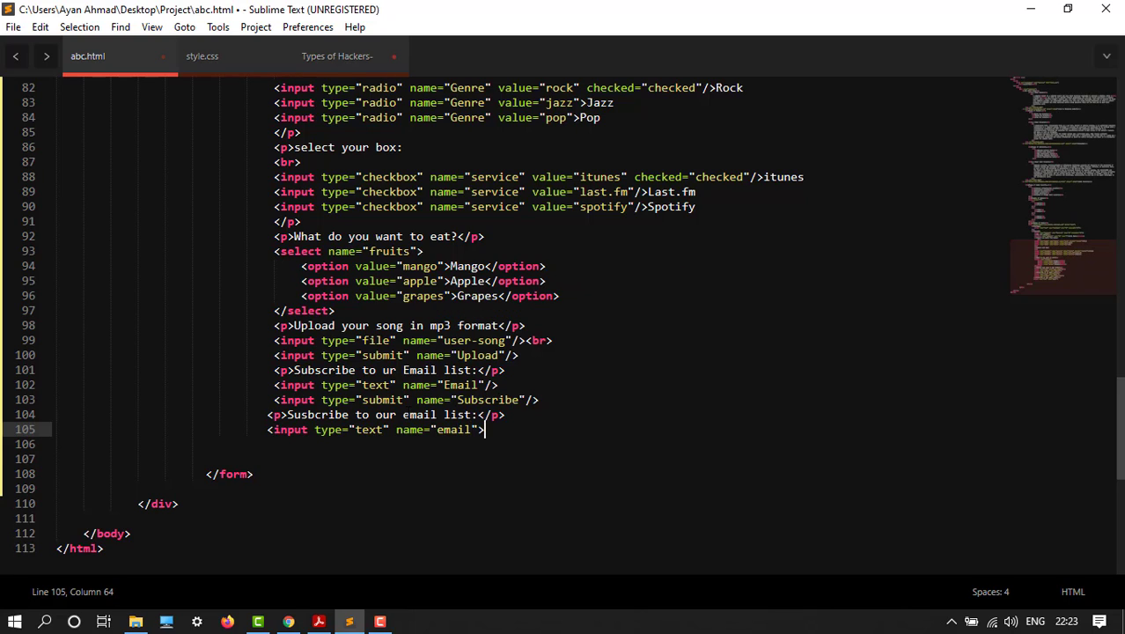
{"action": "key", "text": "enter"}
{"action": "type", "text": "<input type=\"\" name=\"\">"}
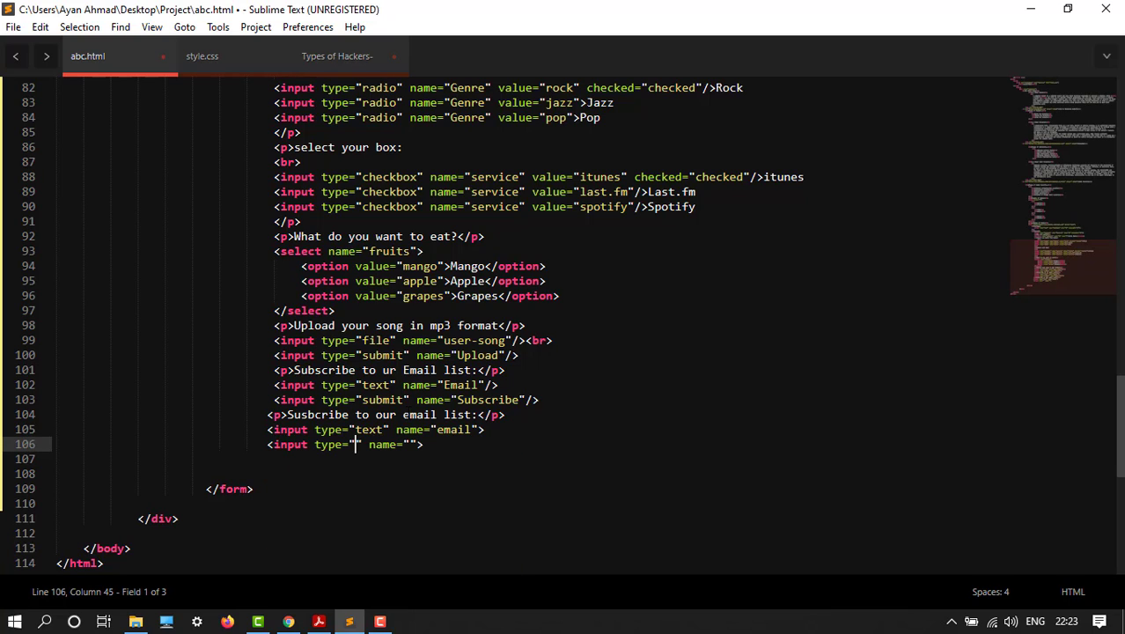
{"action": "type", "text": "image"}
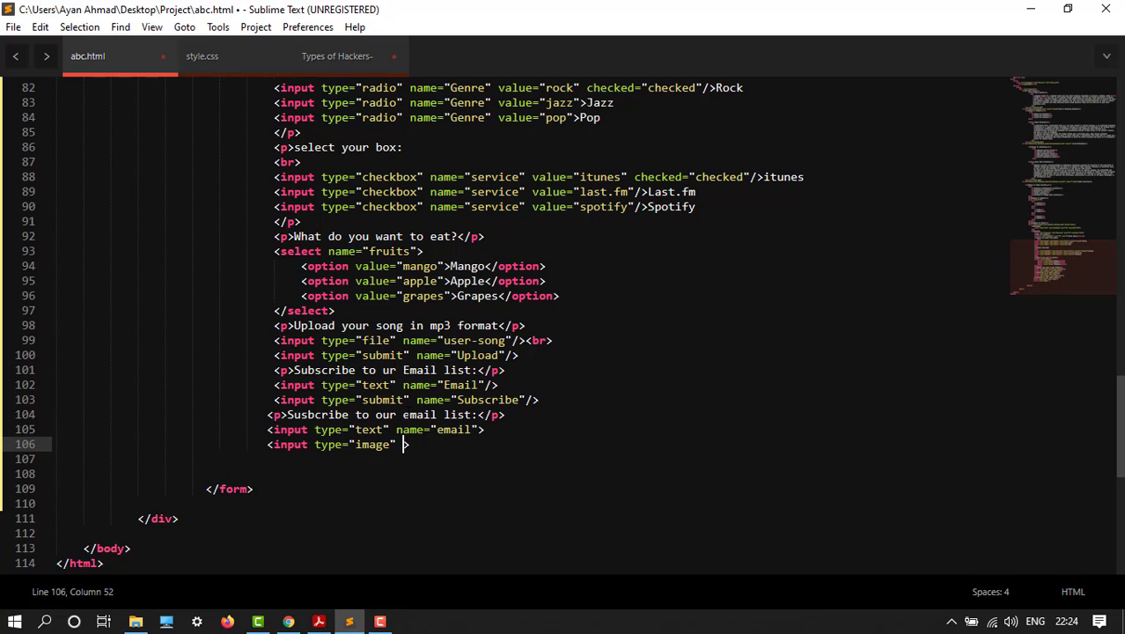
{"action": "type", "text": "src=\""}
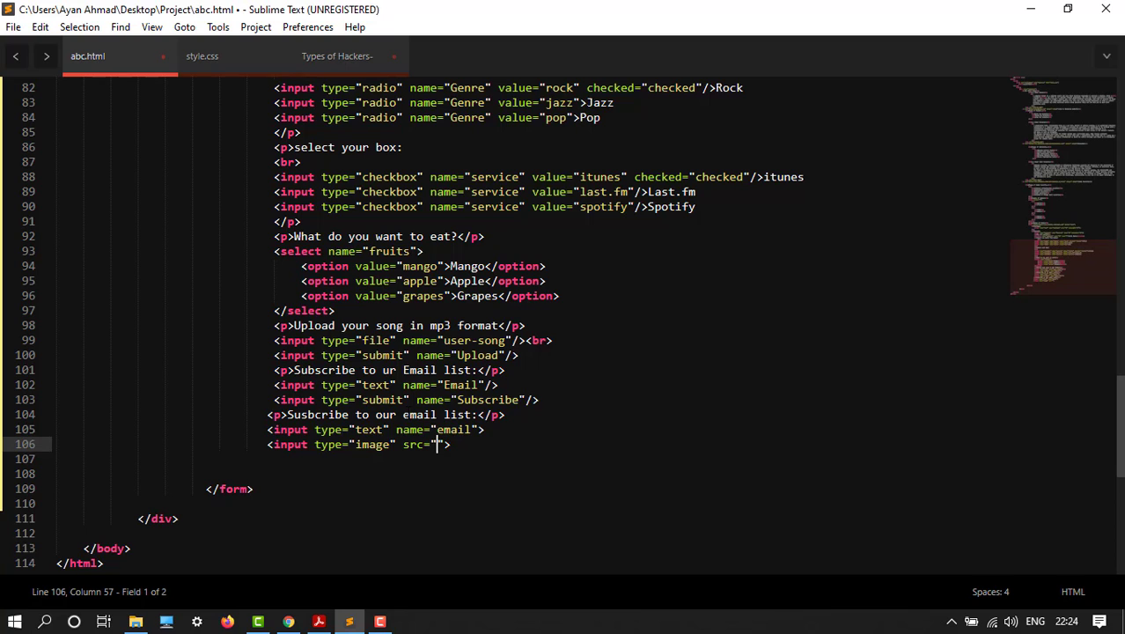
{"action": "mouse_move", "coordinate": [1031, 8]}
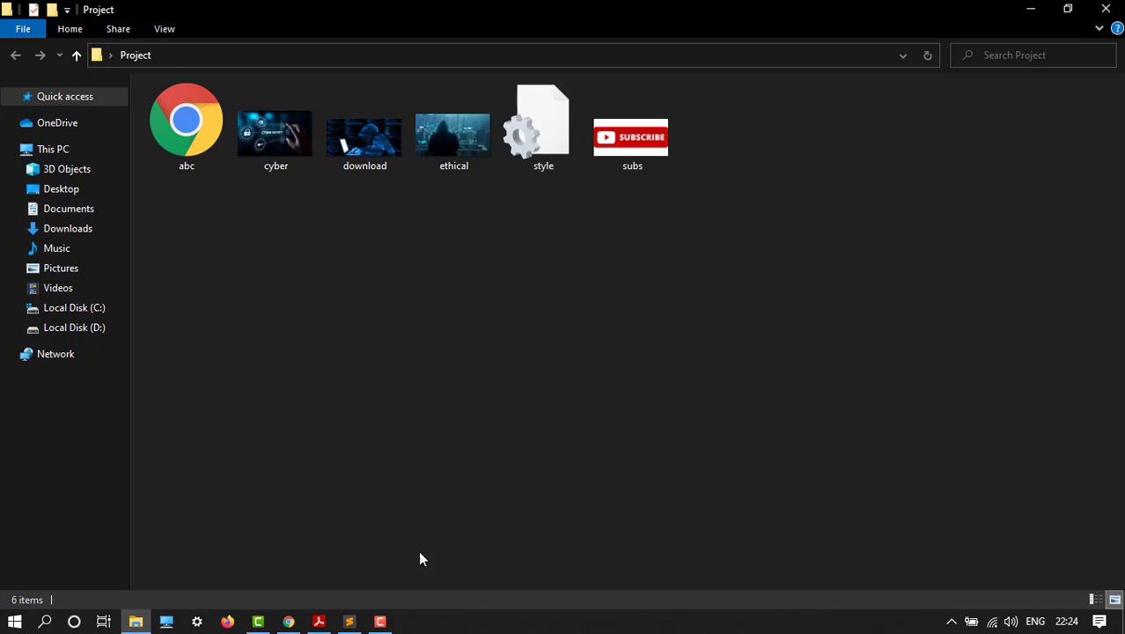
{"action": "mouse_move", "coordinate": [288, 621]}
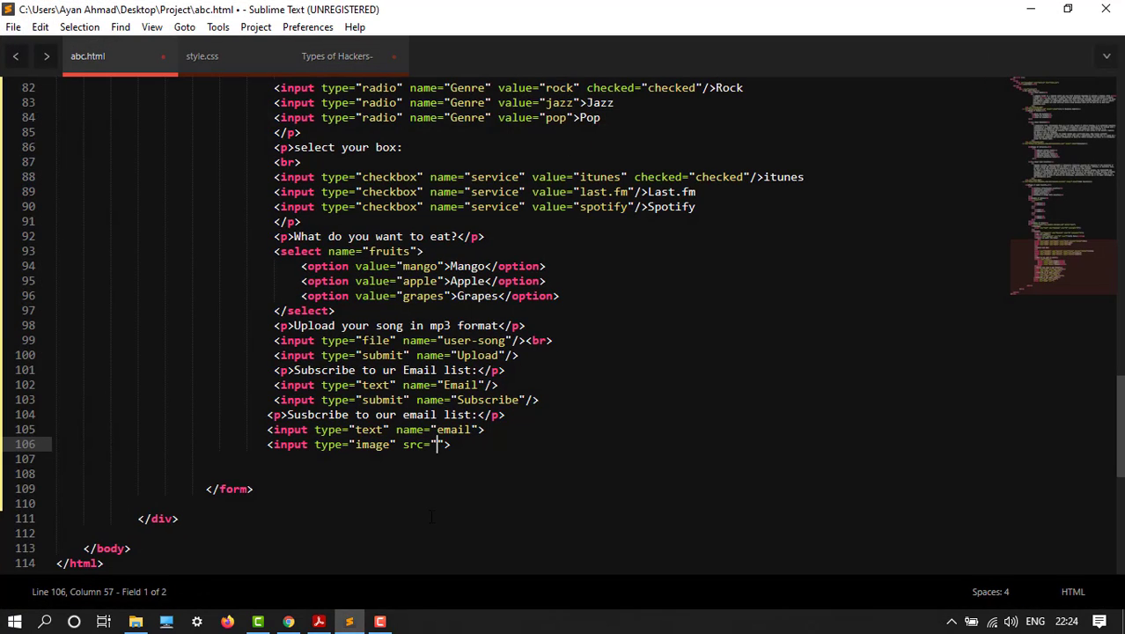
- Set the image input to subs.png with width 100 and height 20, then save
{"action": "type", "text": "subs."}
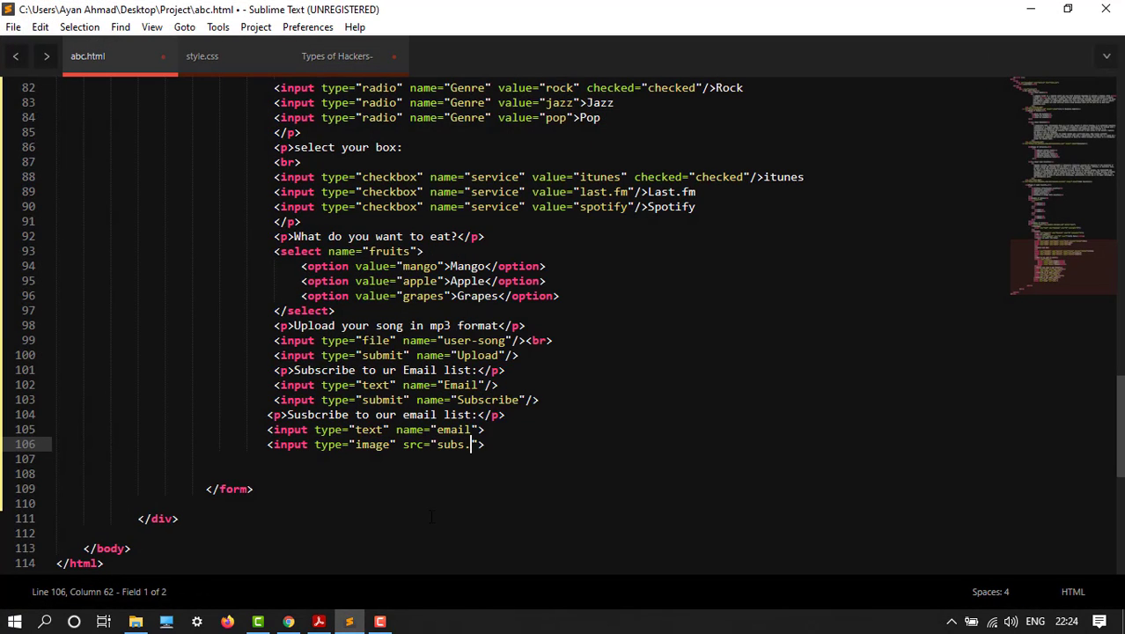
{"action": "type", "text": "png"}
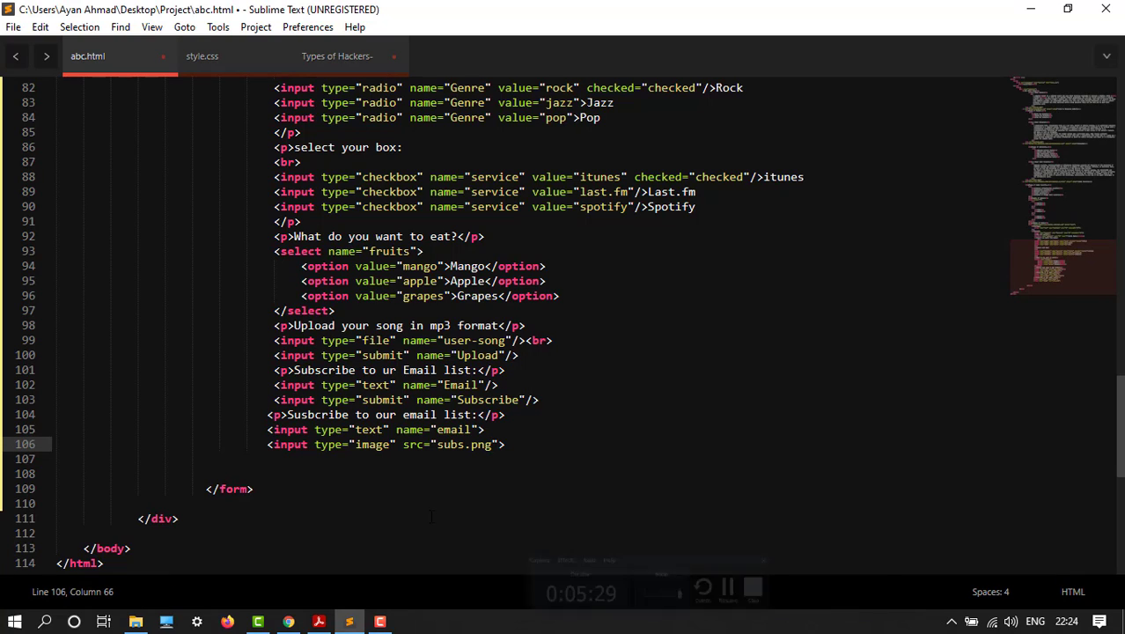
{"action": "type", "text": "width=\"100"}
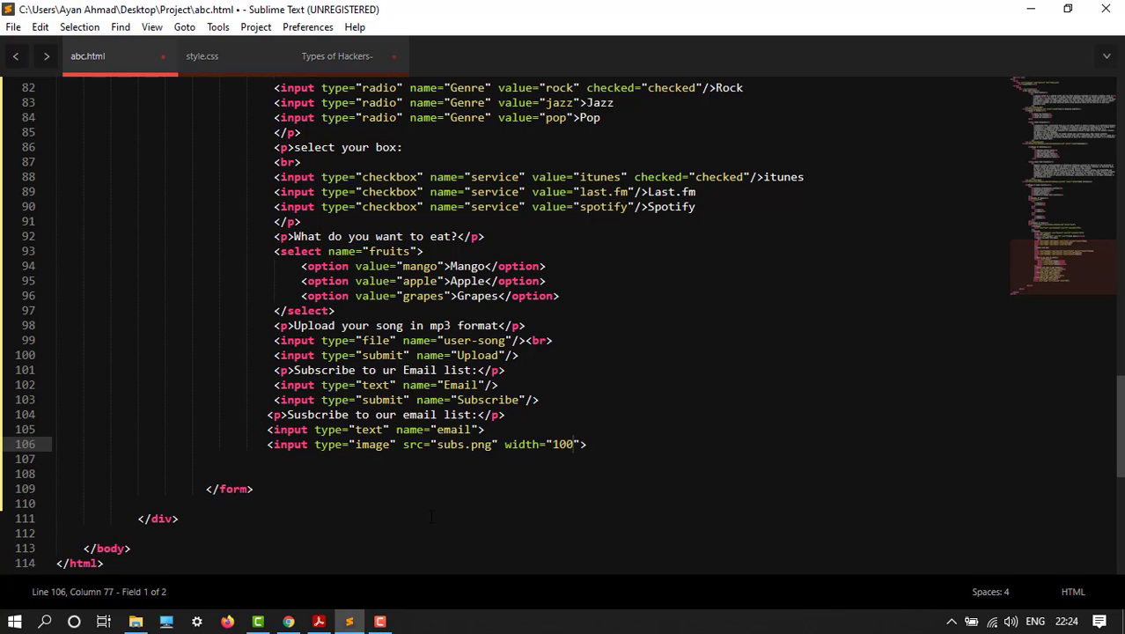
{"action": "type", "text": "he"}
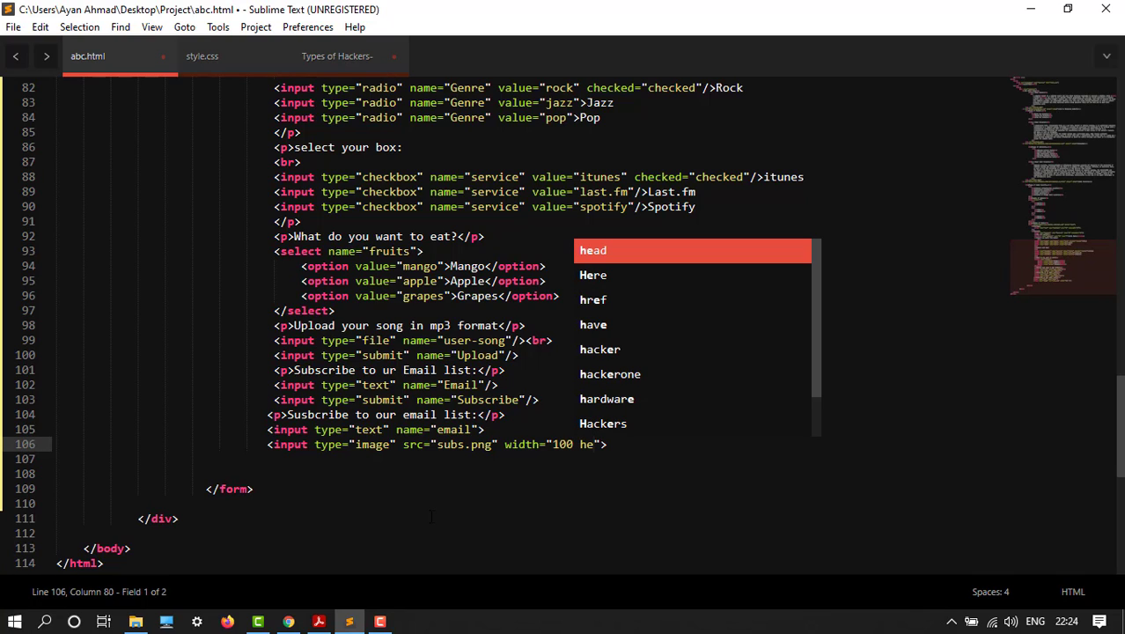
{"action": "type", "text": "ight"}
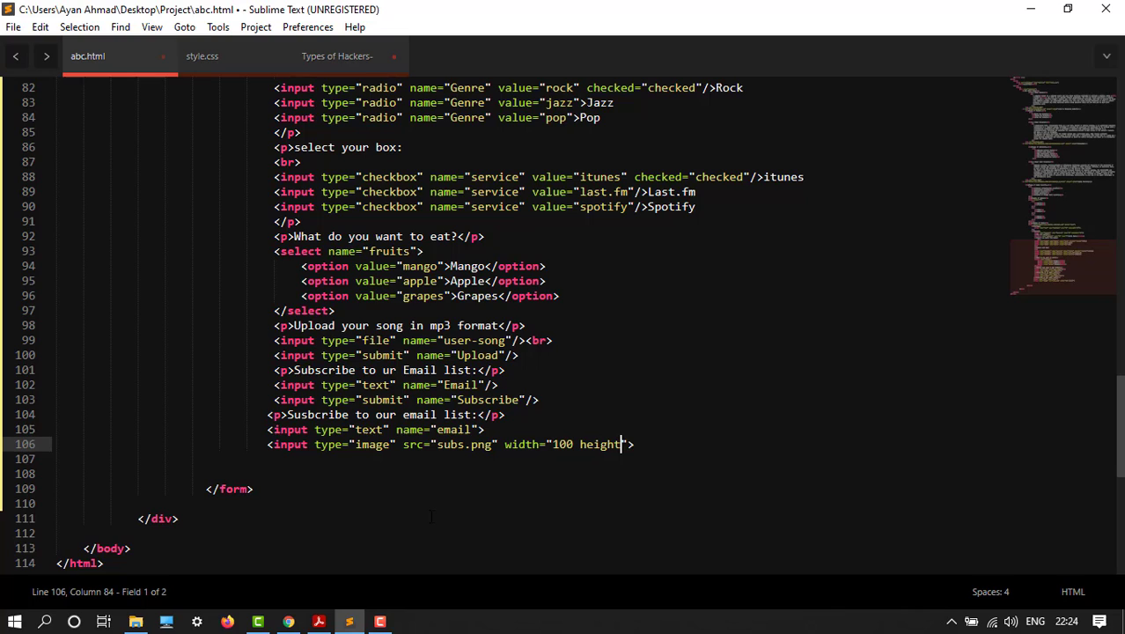
{"action": "type", "text": "=\""}
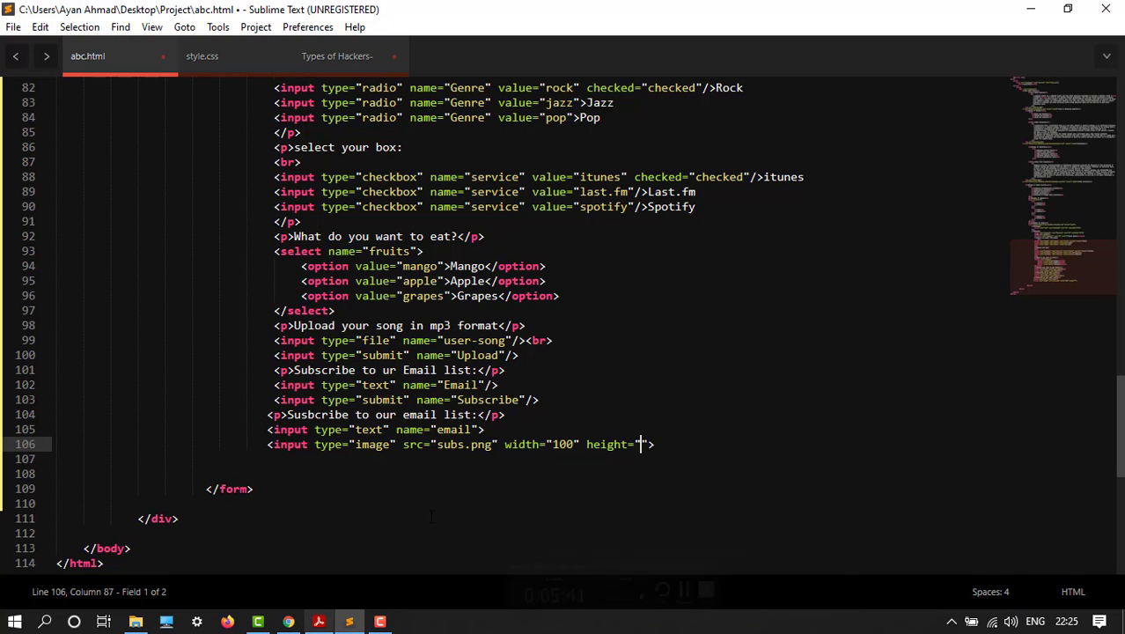
{"action": "type", "text": "20"}
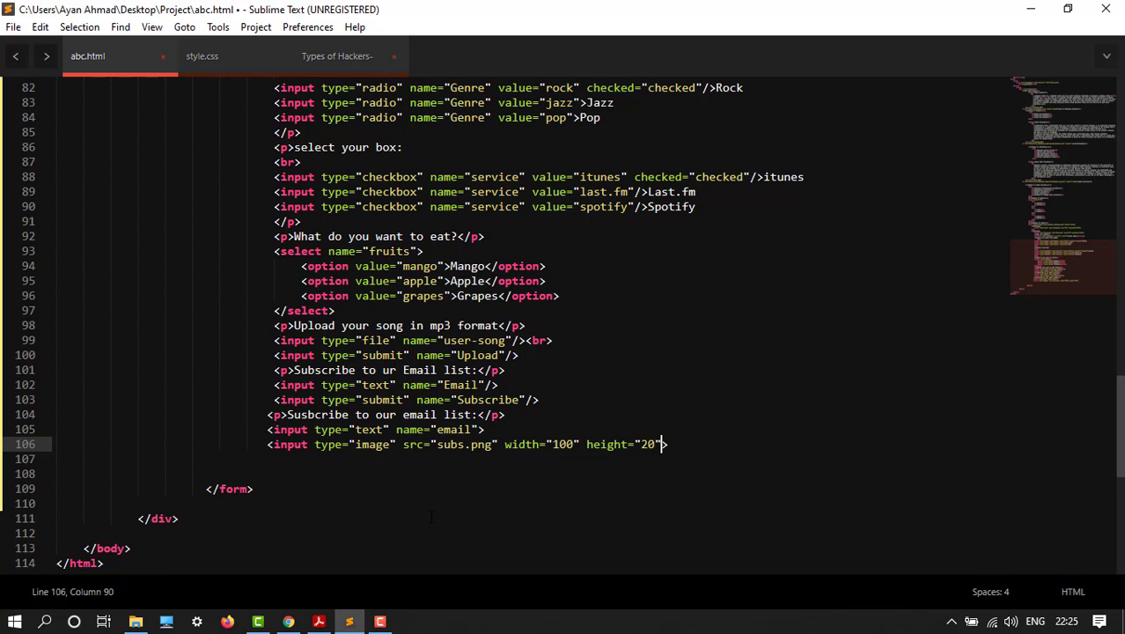
{"action": "type", "text": "/>"}
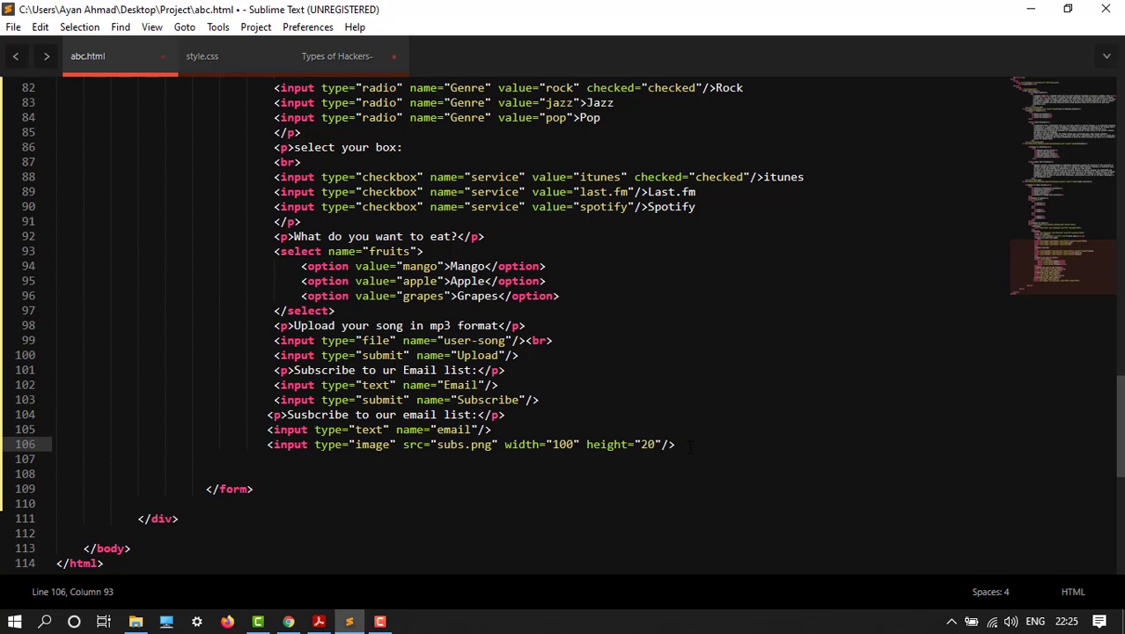
{"action": "type", "text": "s"}
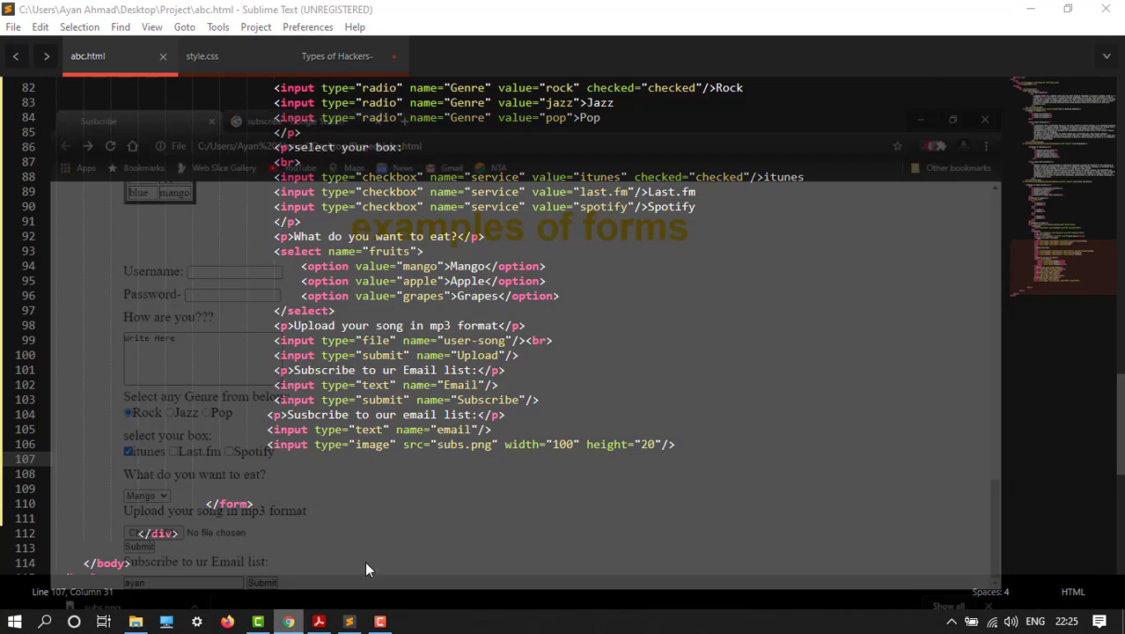
- Reload the page in Chrome and try the new subs.png subscribe button
{"action": "left_click", "coordinate": [287, 621]}
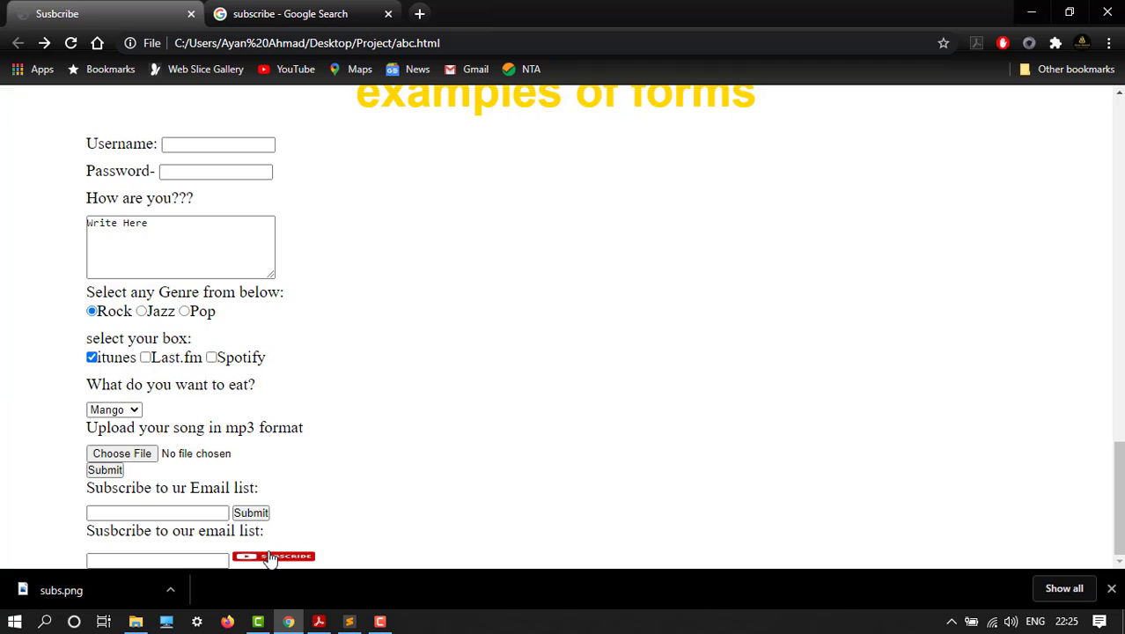
{"action": "left_click", "coordinate": [159, 560]}
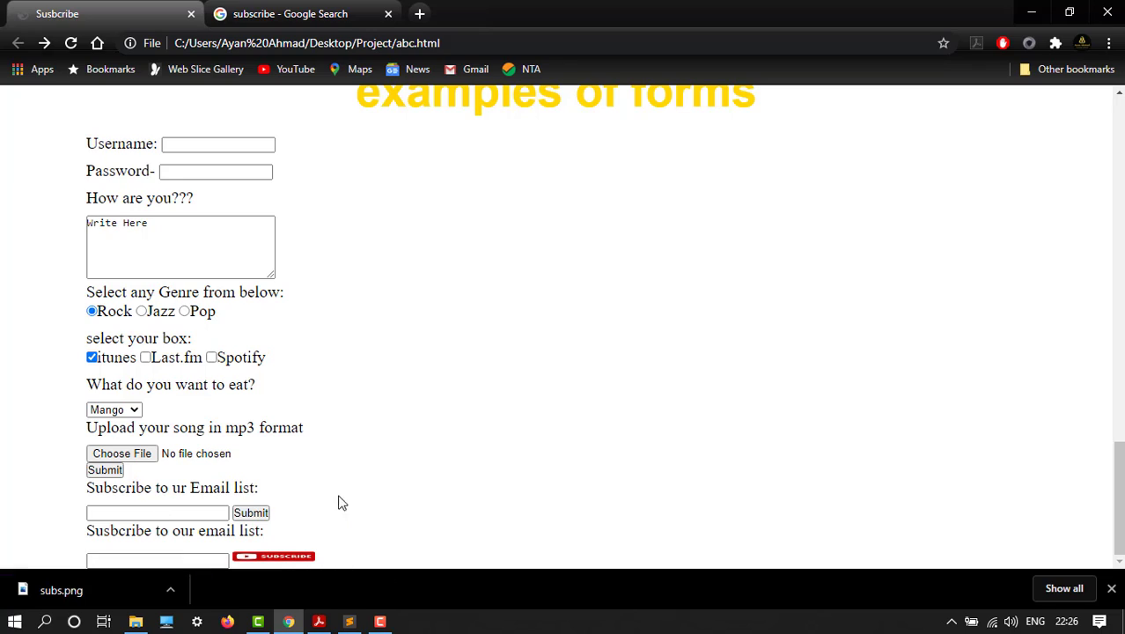
{"action": "mouse_move", "coordinate": [370, 461]}
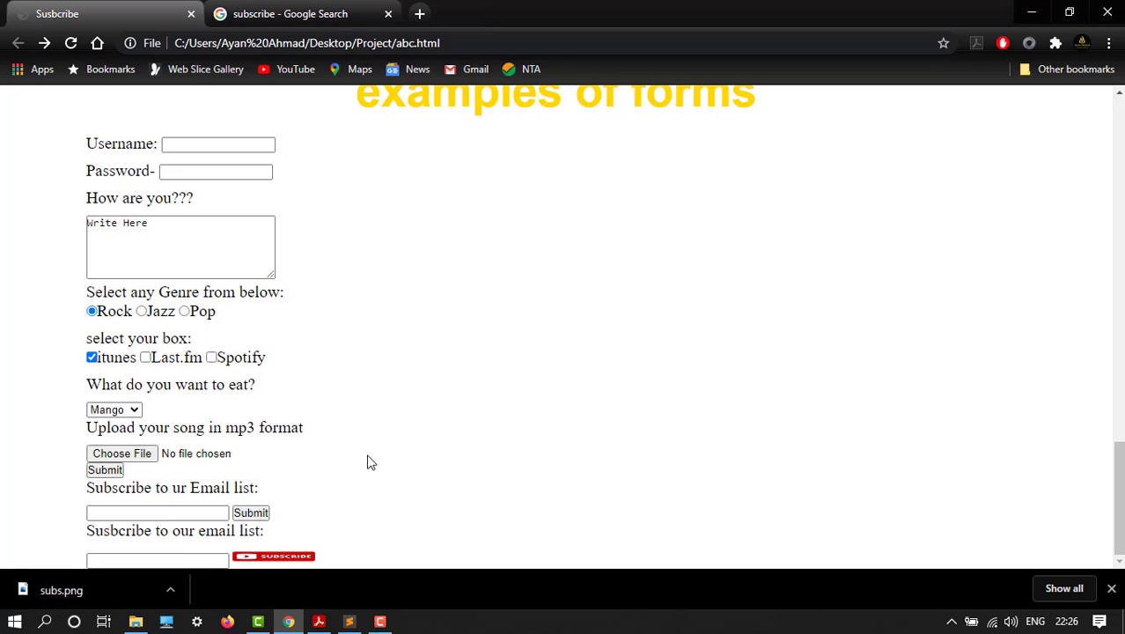